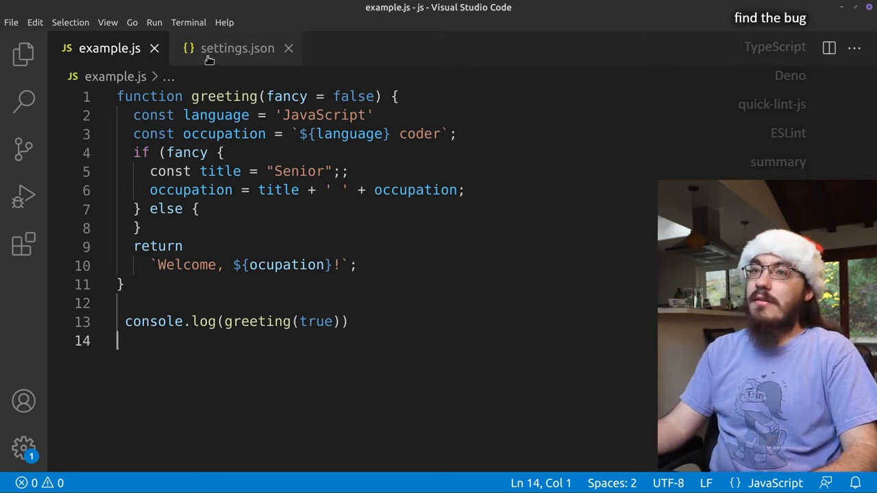
Look up the 'javascript validate' setting, enable validation, and return to example.js
click(237, 48)
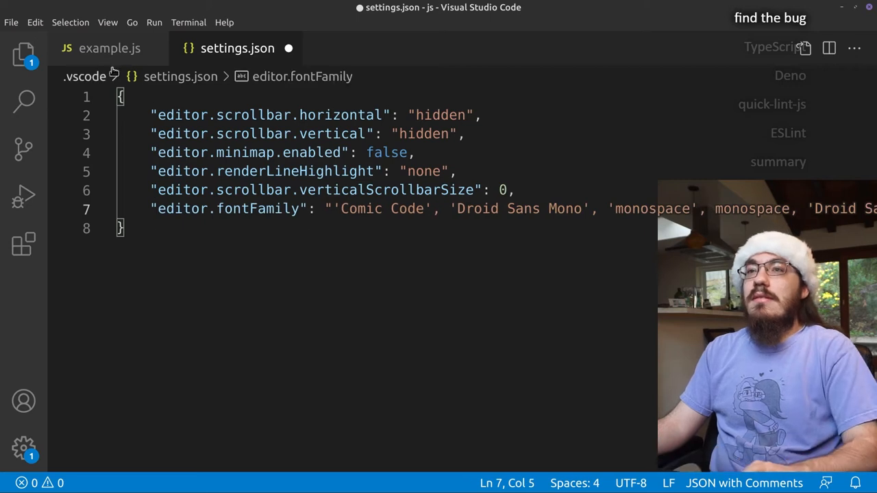
click(110, 48)
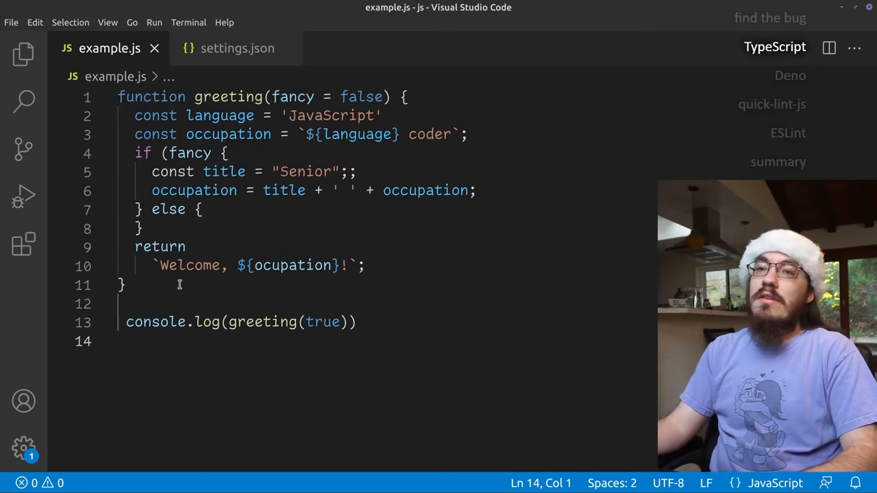
key(ctrl+shift+p)
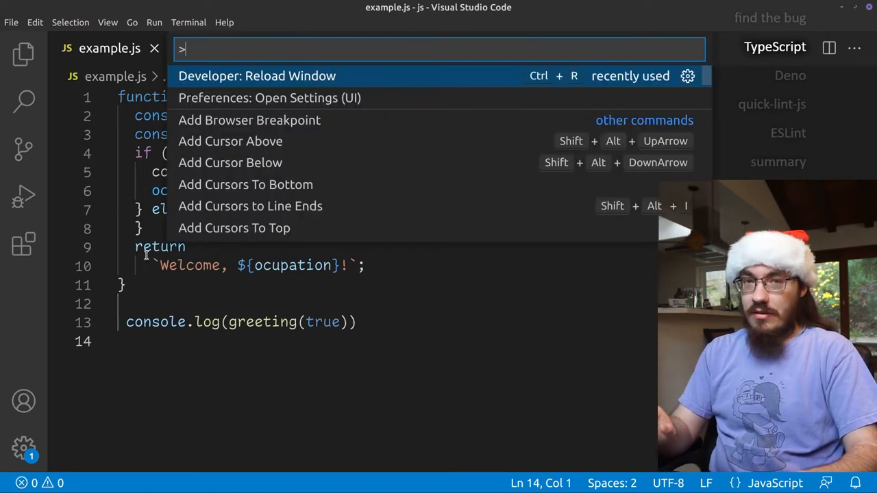
click(269, 98)
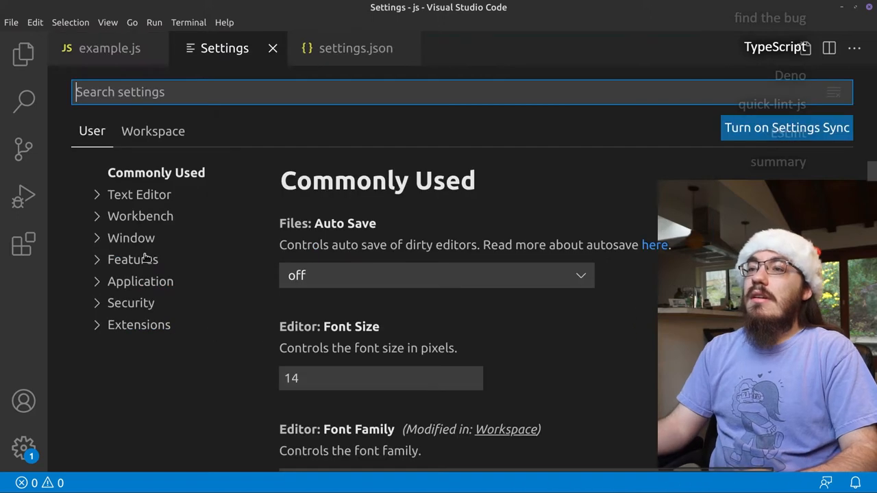
text(javascript validate)
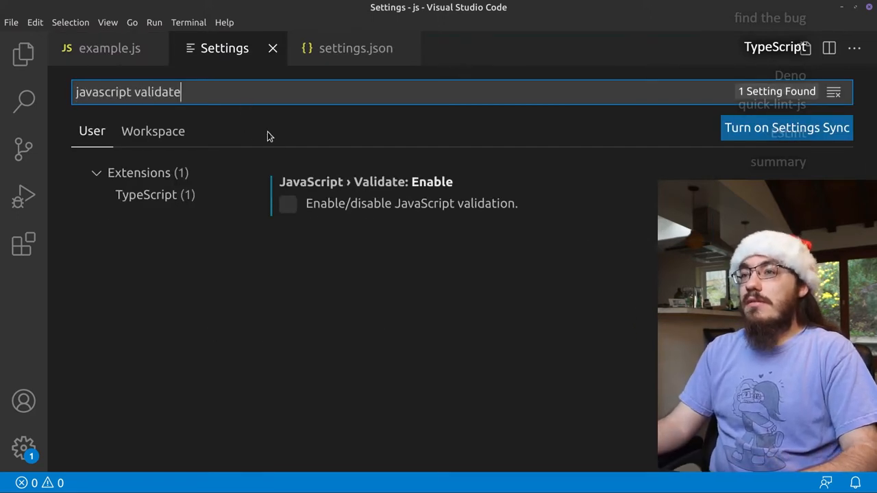
click(110, 48)
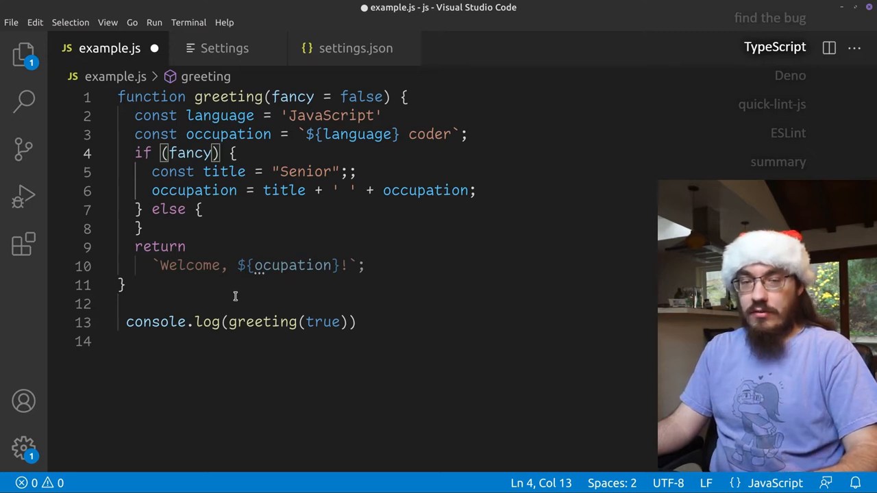
Join the return statement onto one line with its welcome string
double_click(159, 246)
text(;)
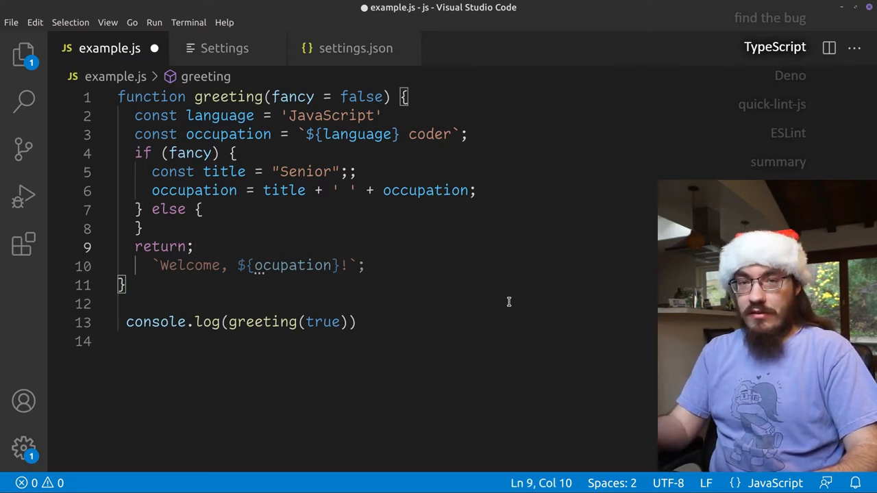
key(Backspace)
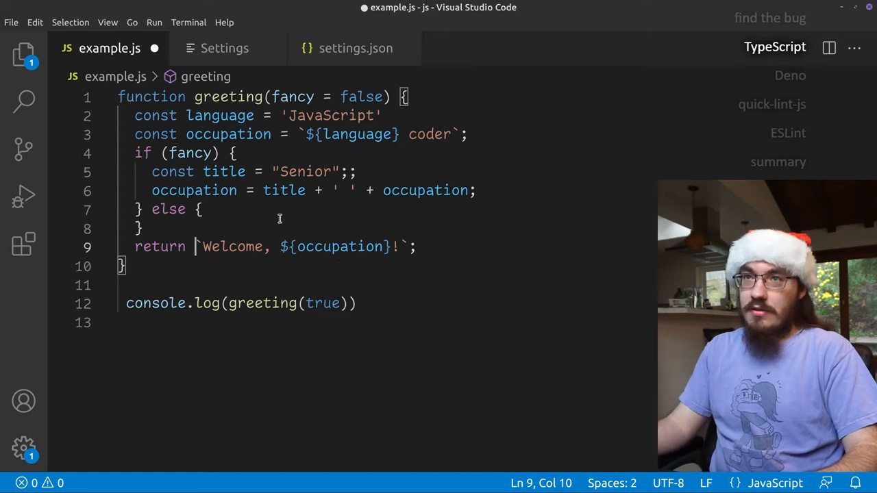
mouse_move(262, 303)
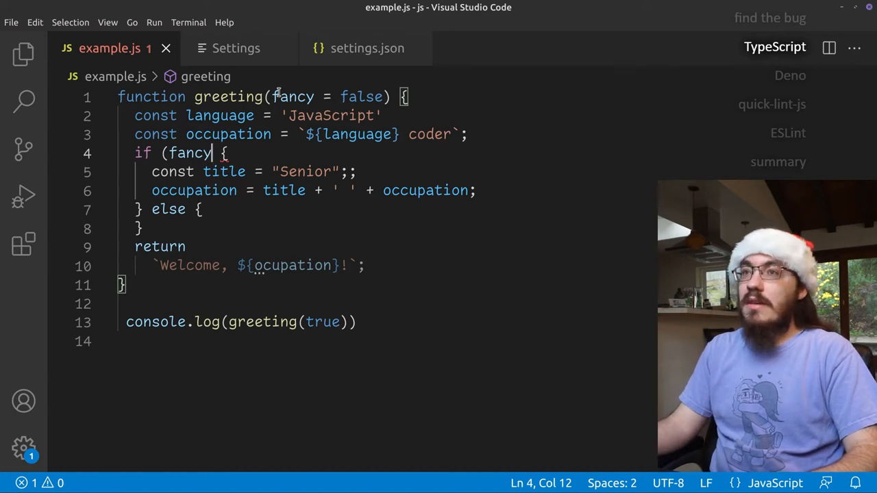
Search the Extensions view for 'deno', install the Deno extension and view its details
click(236, 48)
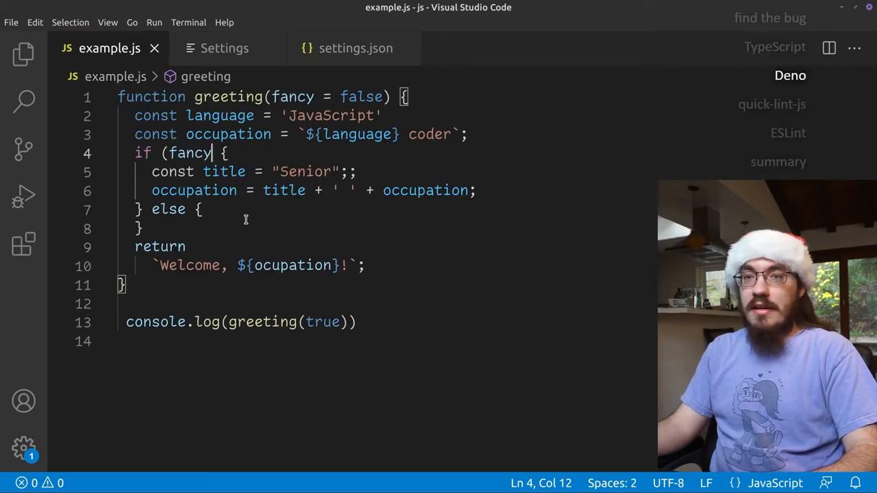
click(23, 244)
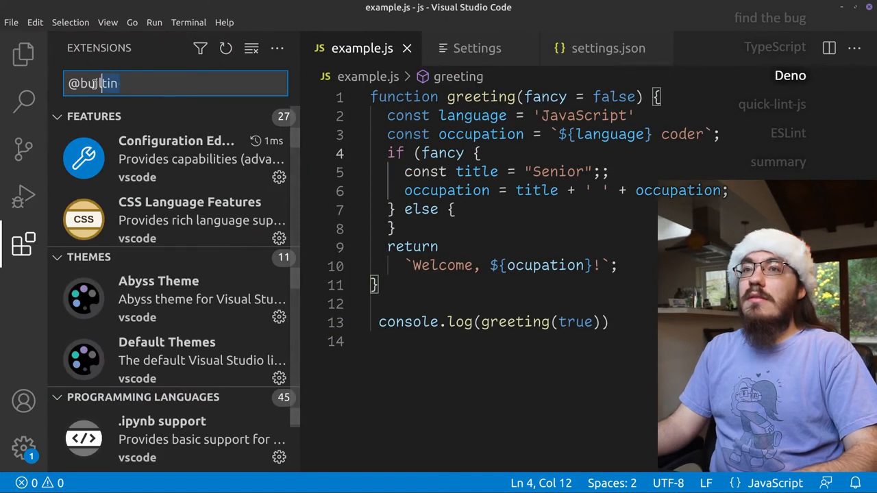
text(deno)
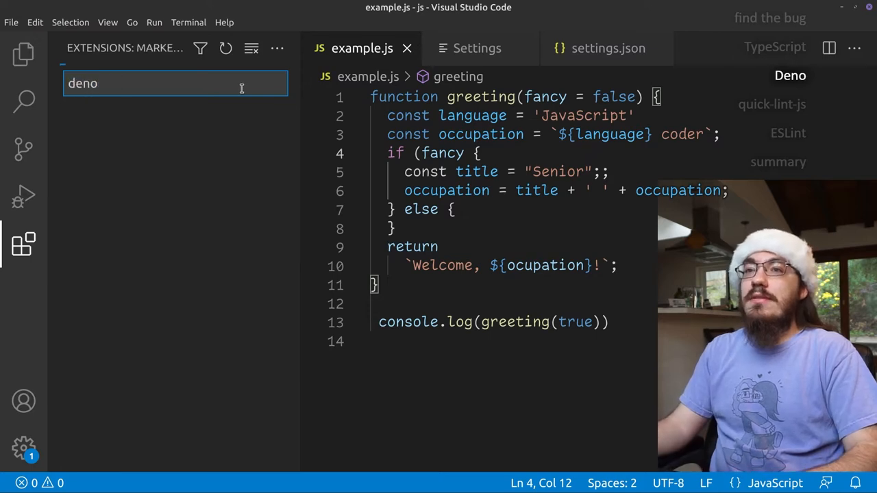
text(deno)
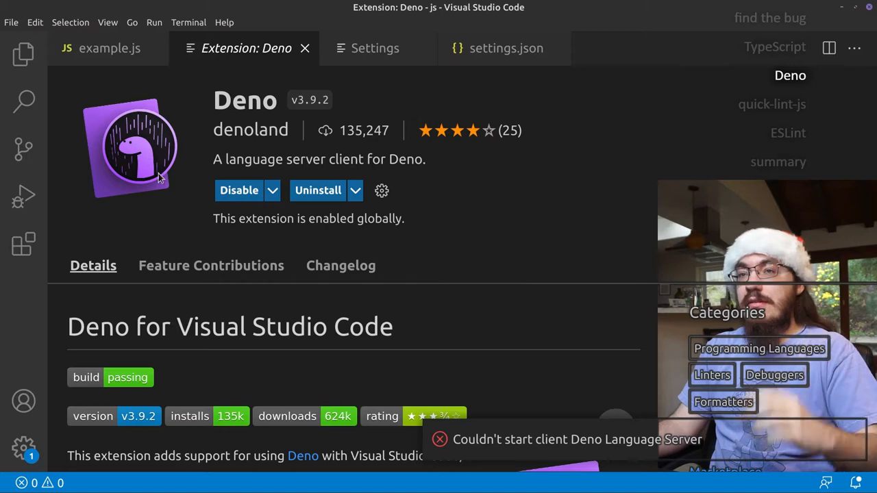
click(109, 48)
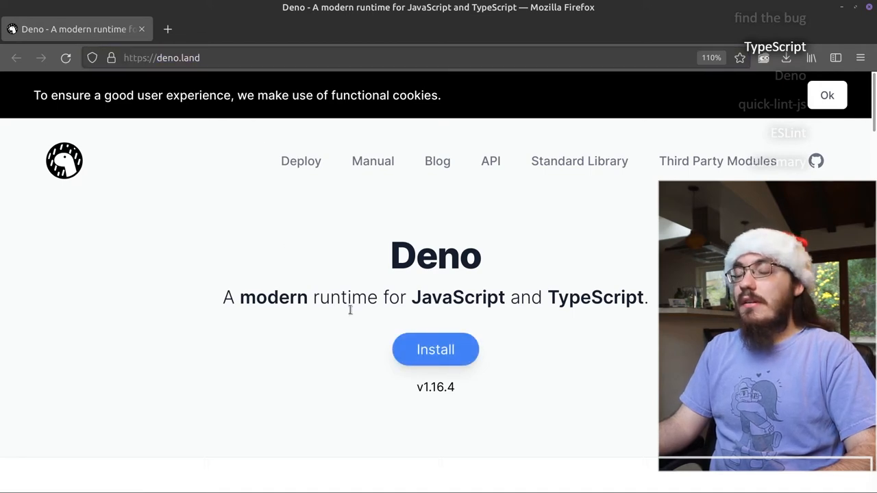
Review the installation commands on the deno.land Install page
click(435, 350)
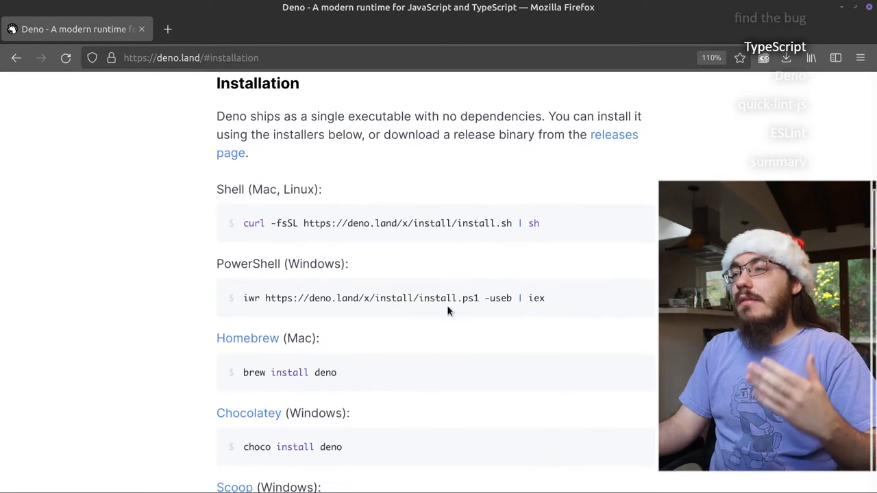
scroll(down, 3)
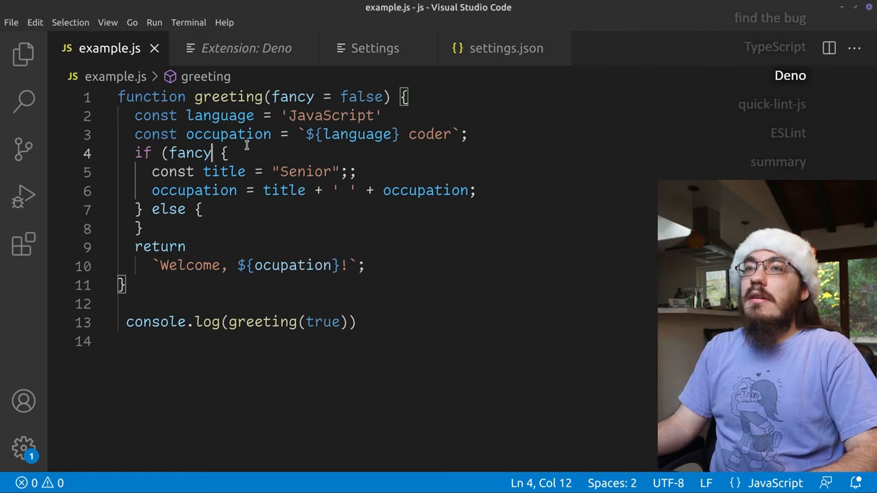
click(107, 22)
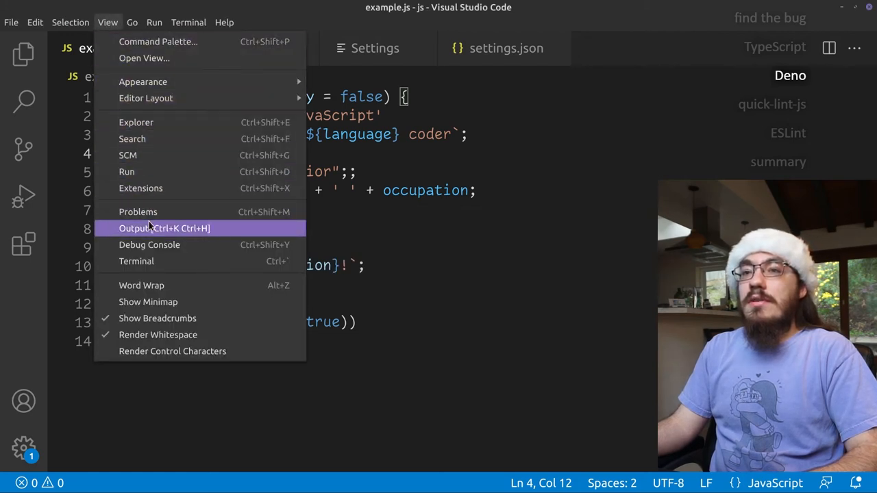
click(136, 261)
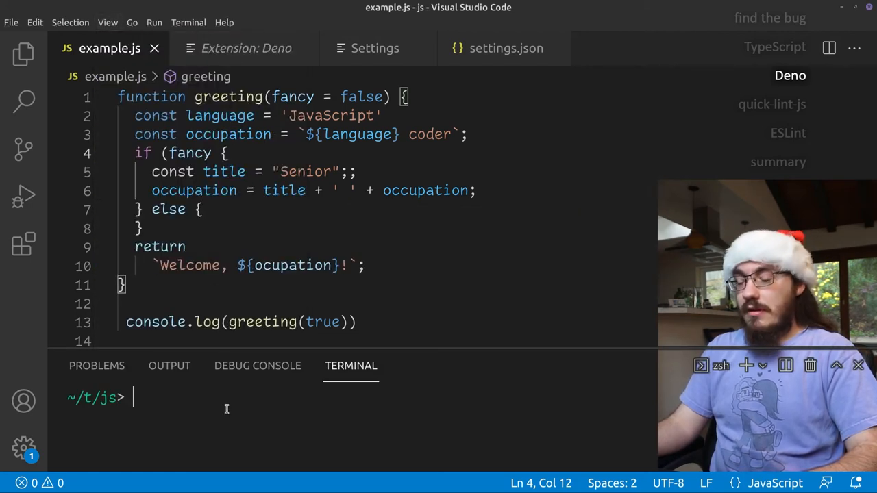
text(curl -fsSL https://deno.land/x/install/install.sh | sh)
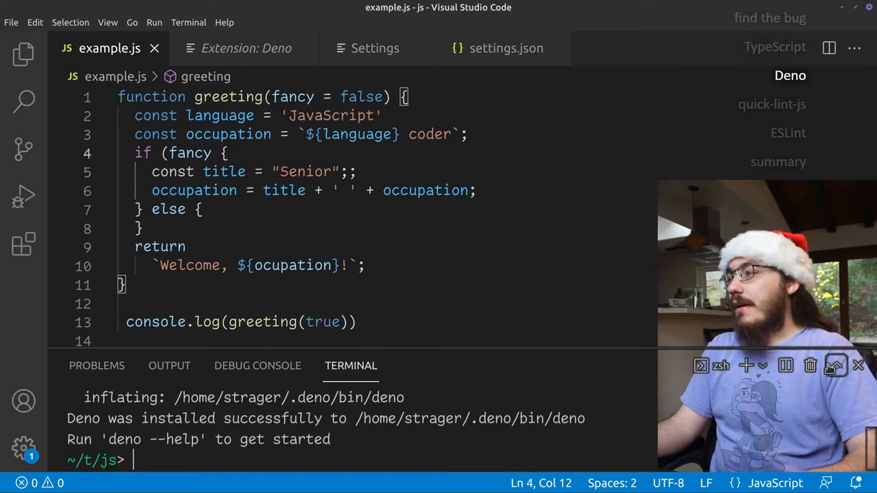
key(f1)
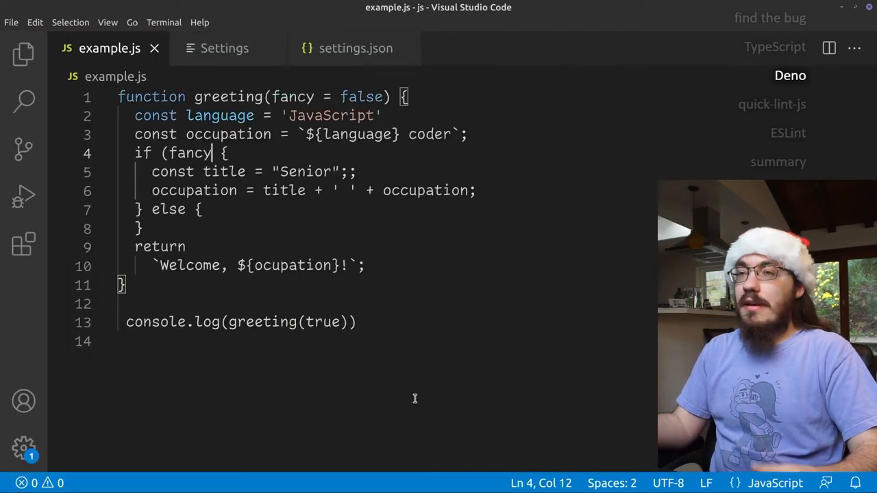
Look over the Deno readme, then find the Deno settings in the Settings editor
click(790, 75)
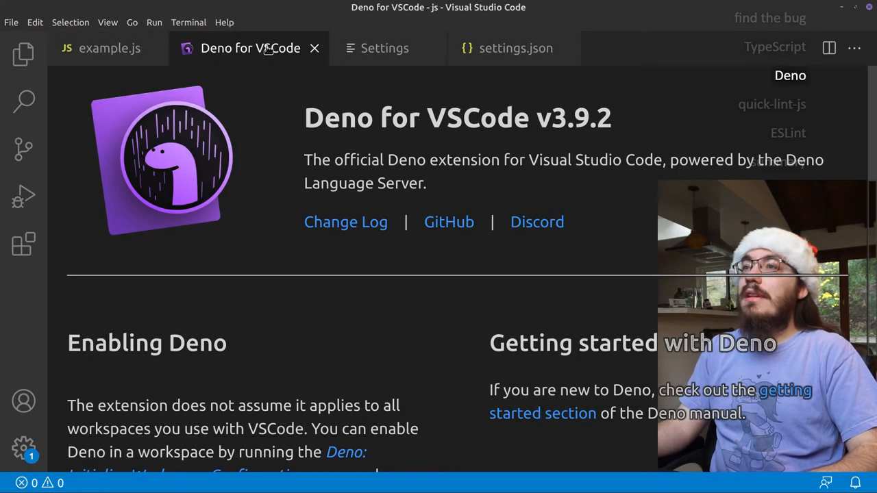
click(110, 48)
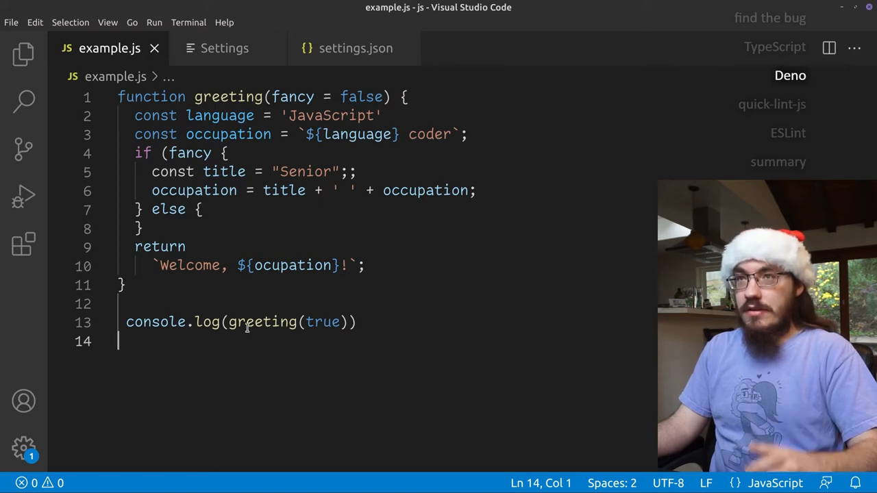
click(225, 48)
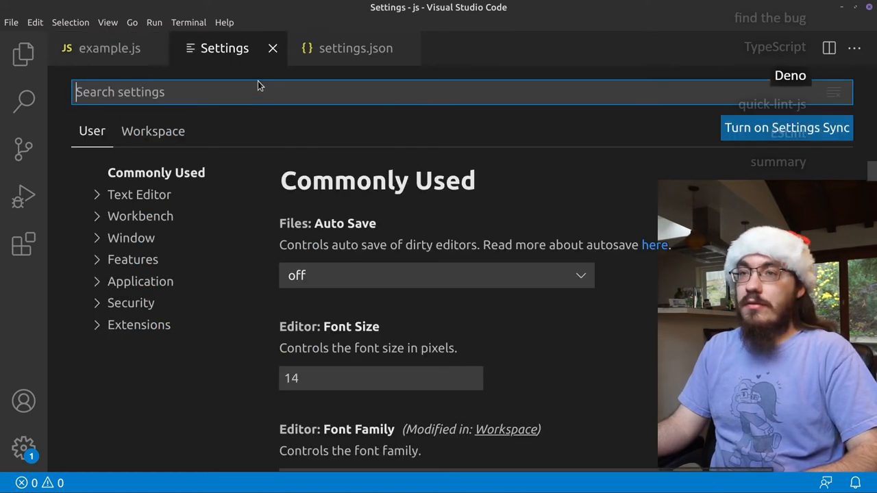
text(deno enable)
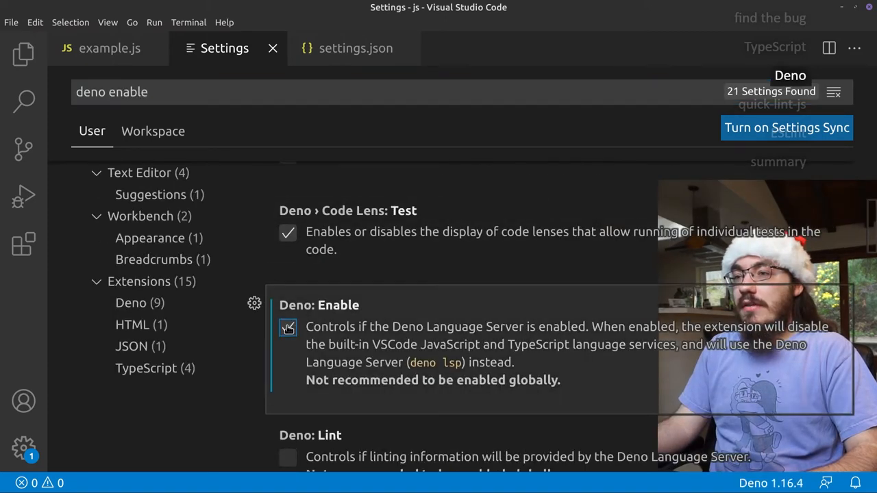
Switch on Deno: Enable and Deno: Lint, then return to example.js
click(288, 326)
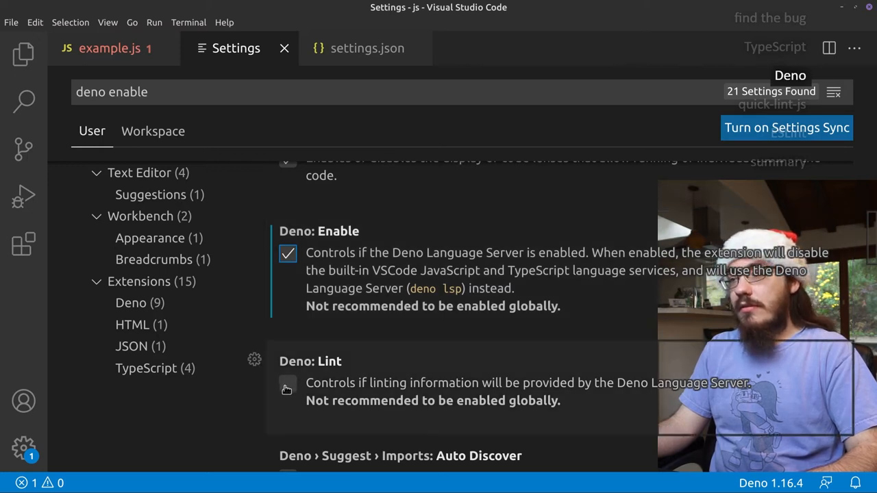
click(287, 384)
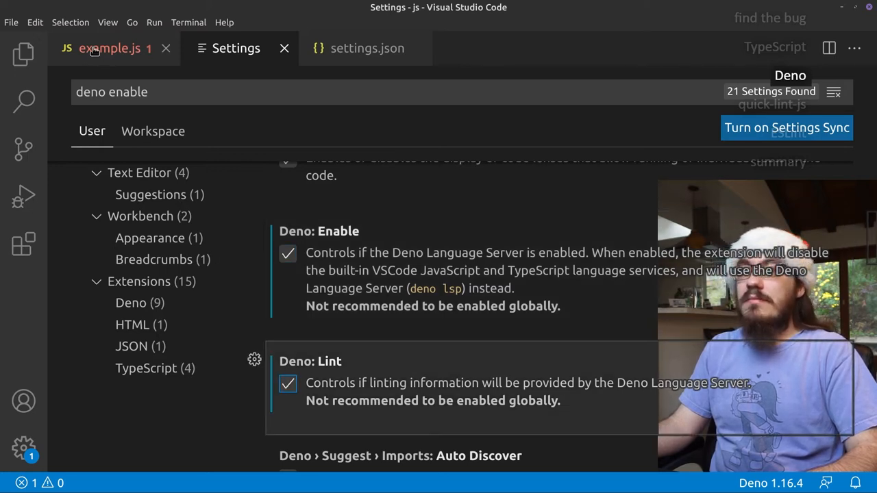
click(103, 48)
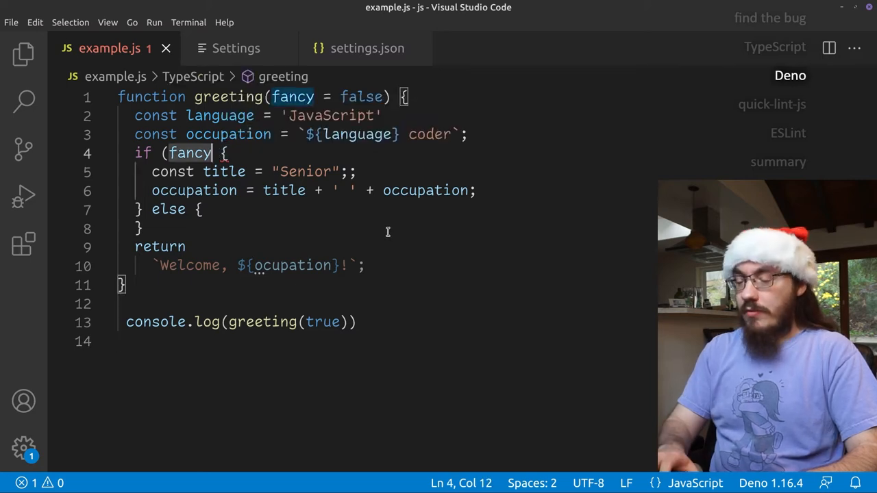
Add the missing ')' and review the quick fixes for the extra semicolon without applying one
text())
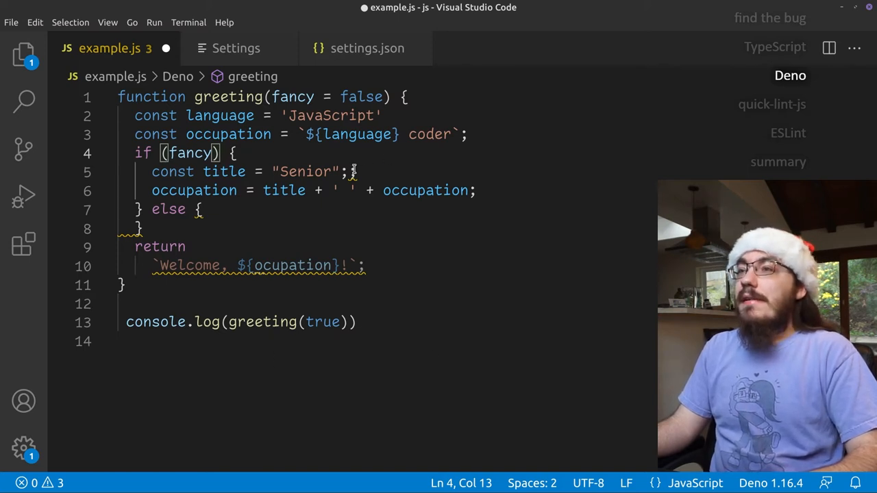
mouse_move(350, 171)
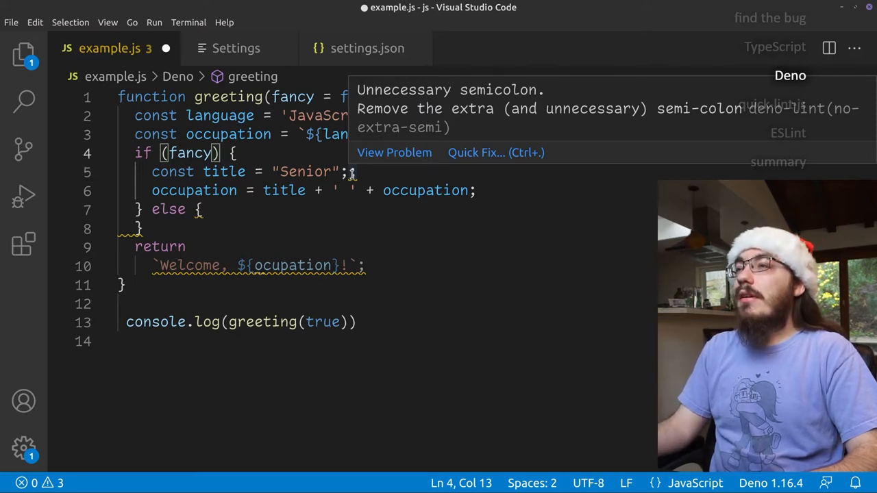
click(475, 152)
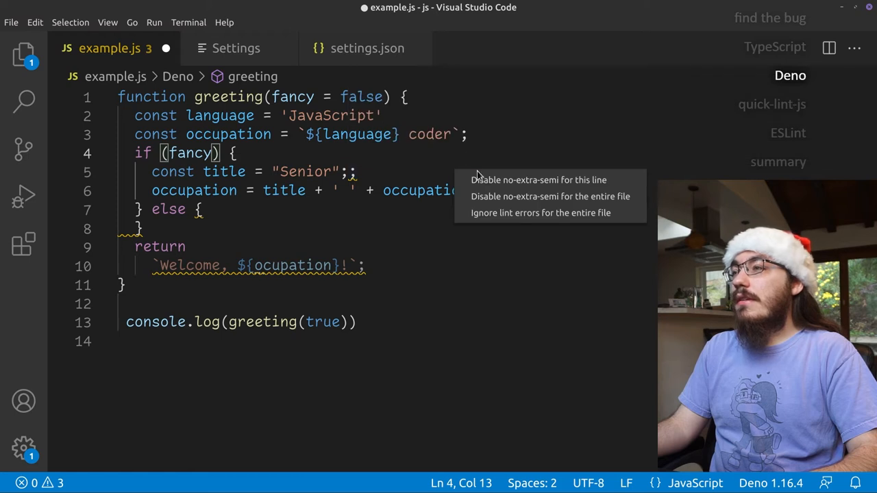
mouse_move(548, 196)
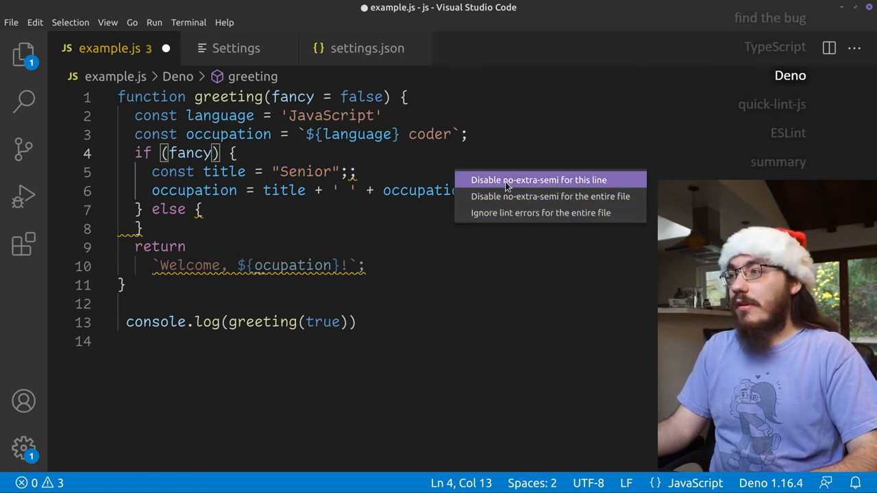
click(537, 180)
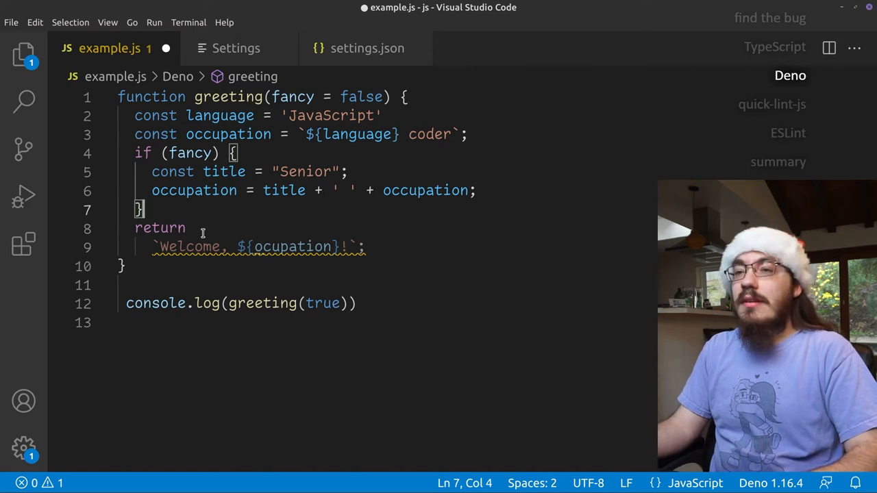
mouse_move(185, 228)
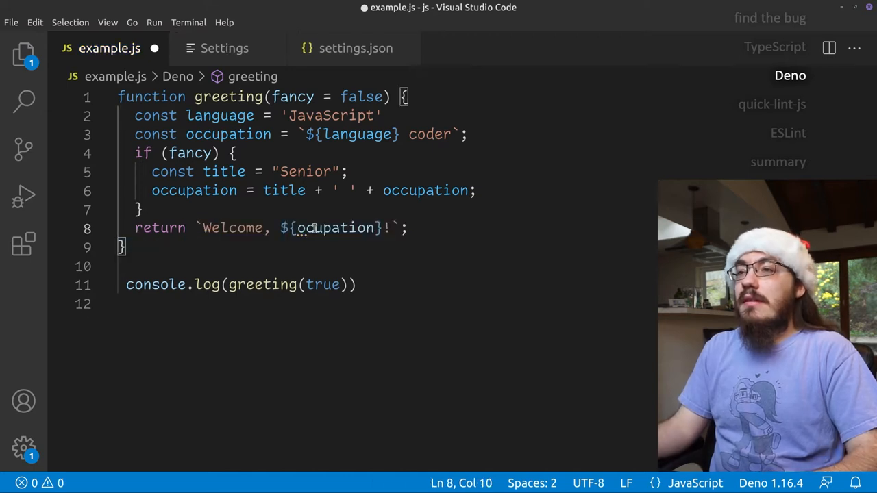
mouse_move(336, 228)
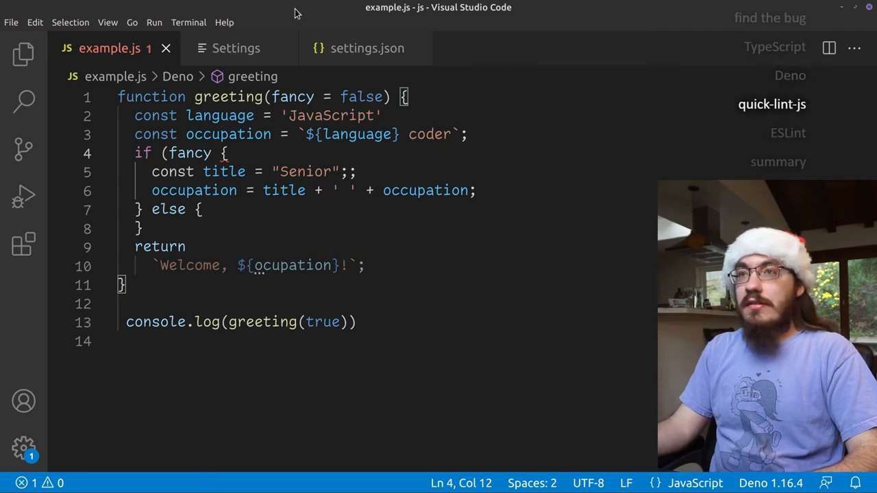
Disable the Deno extension and reload, returning to example.js
click(235, 48)
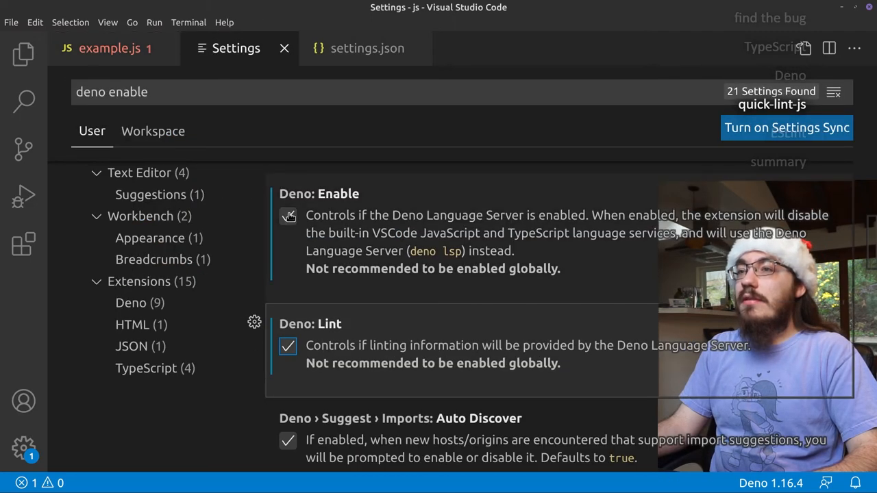
click(23, 244)
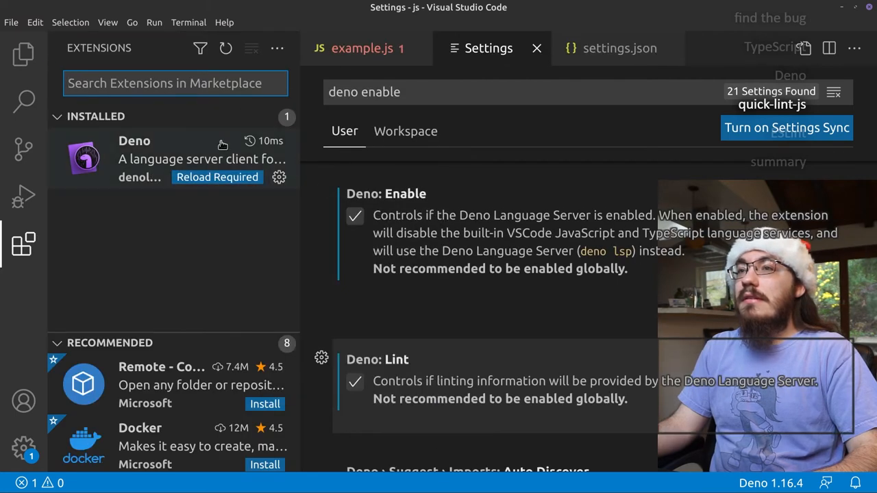
click(24, 244)
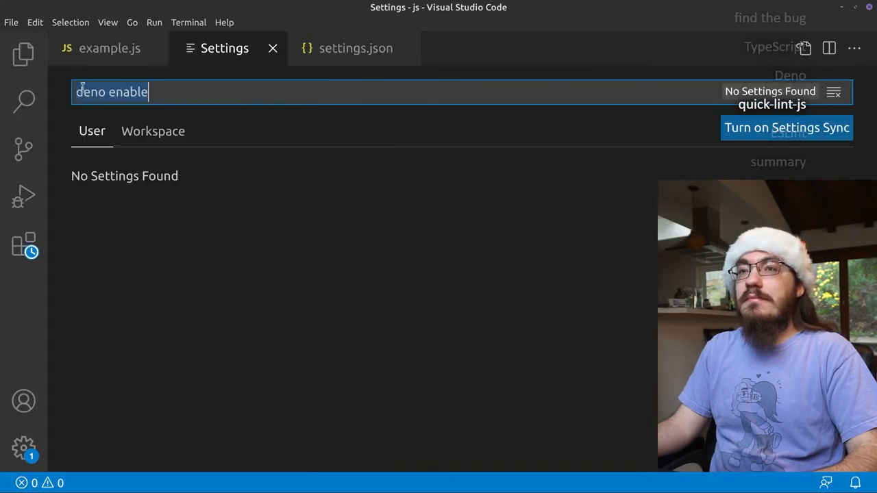
click(110, 48)
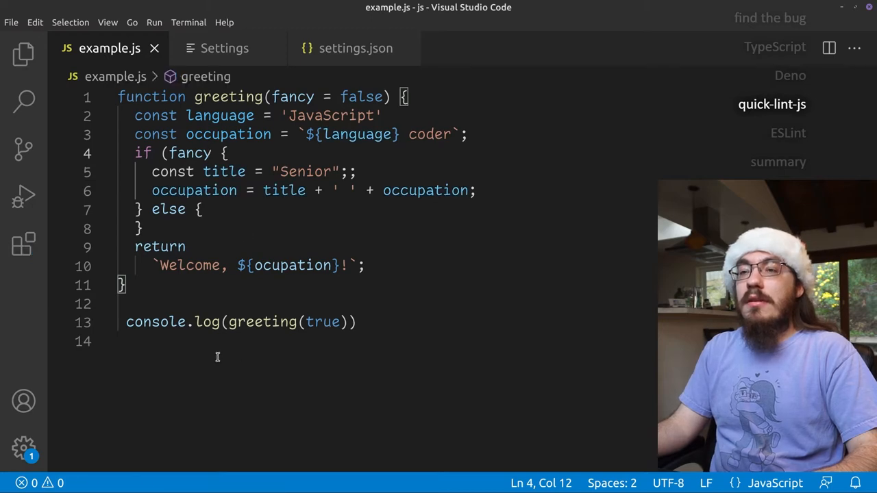
Install quick-lint-js from the Marketplace and return to example.js
click(23, 244)
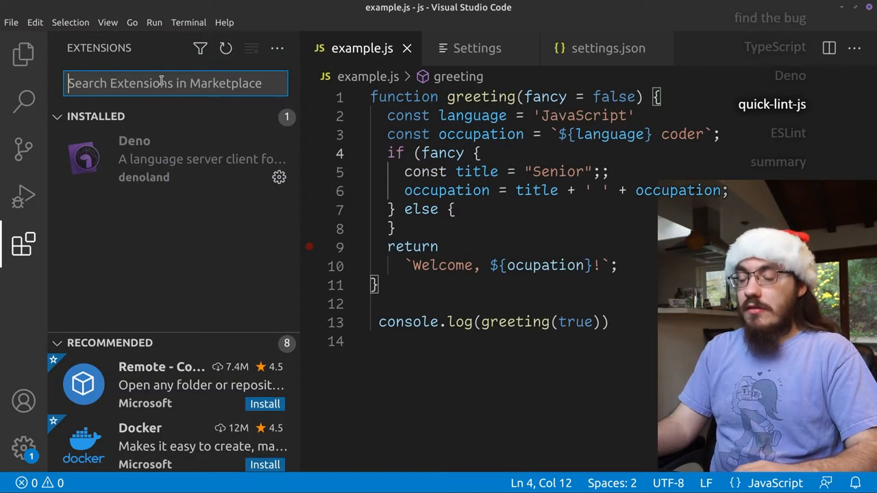
text(quick-lint-js)
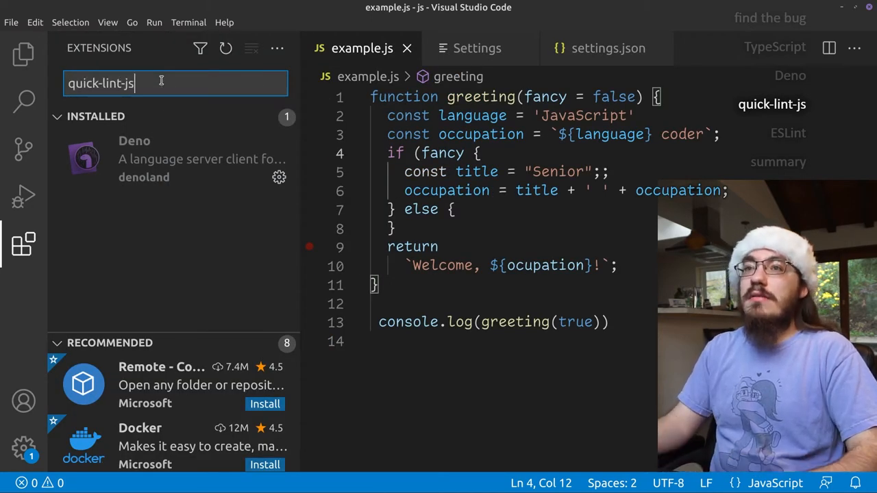
click(154, 137)
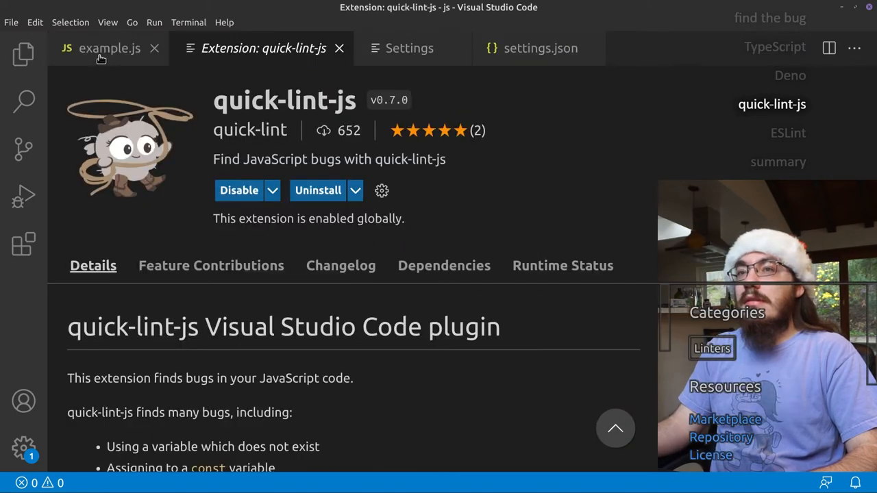
click(110, 48)
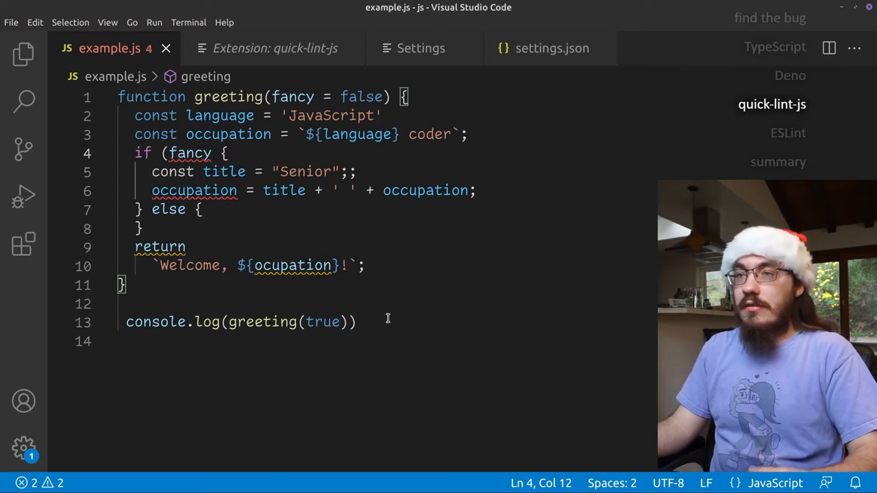
mouse_move(241, 135)
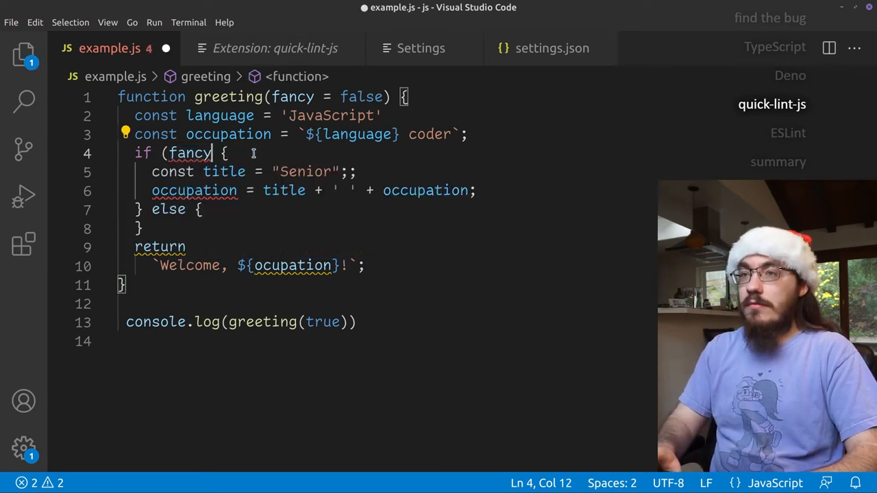
Close the if parenthesis, declare occupation with let, and join the return line to its string
text())
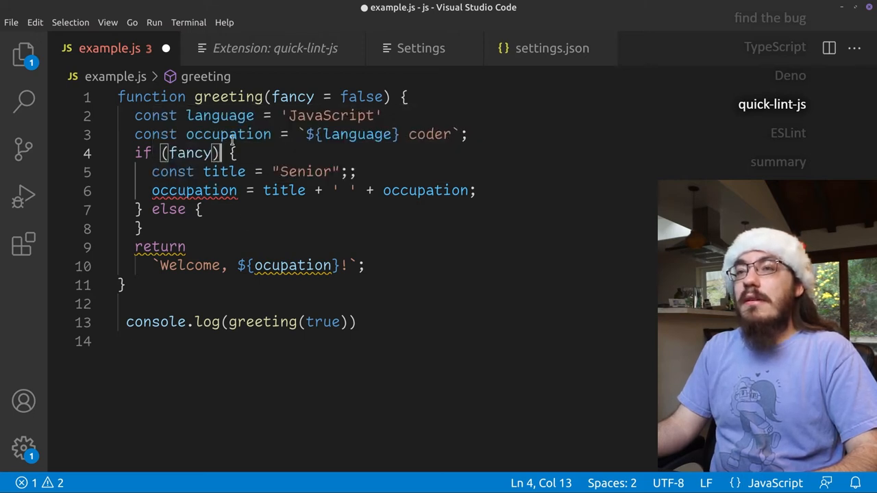
double_click(227, 134)
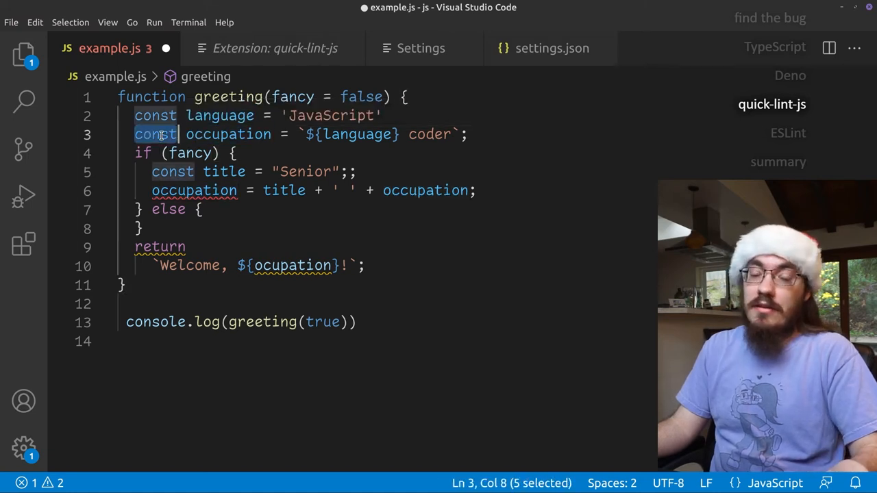
text(let)
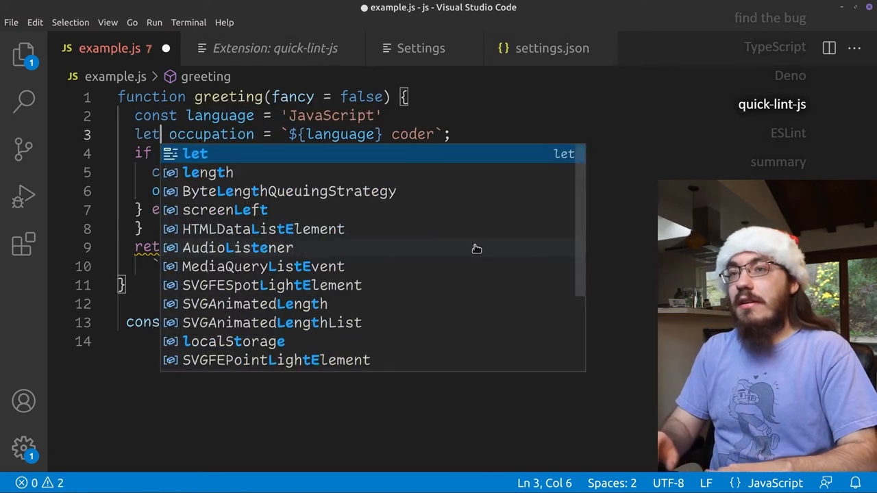
key(Escape)
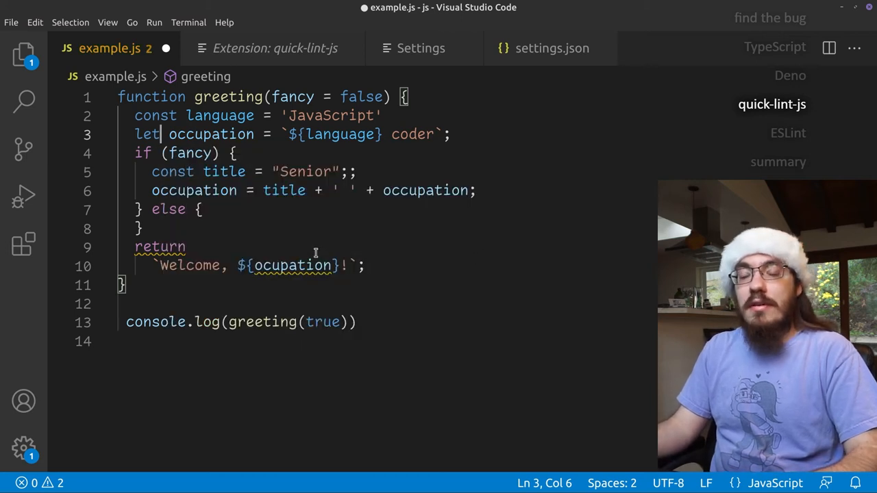
mouse_move(159, 247)
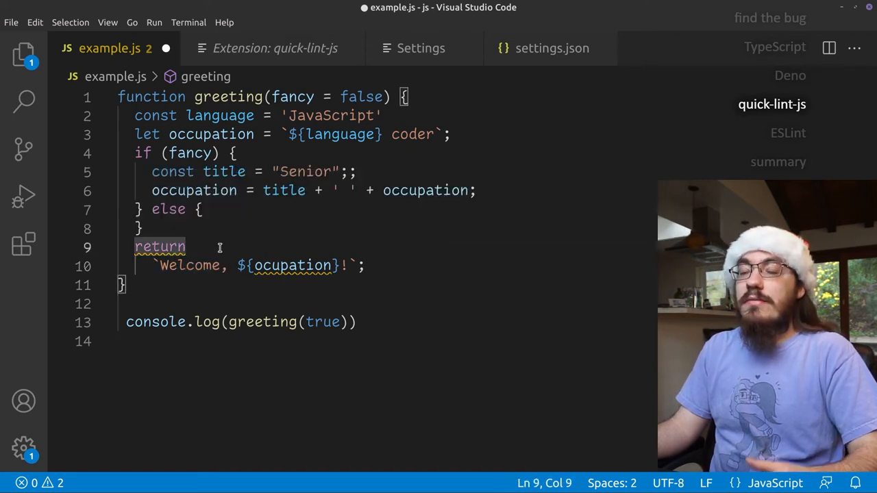
drag(184, 246, 153, 266)
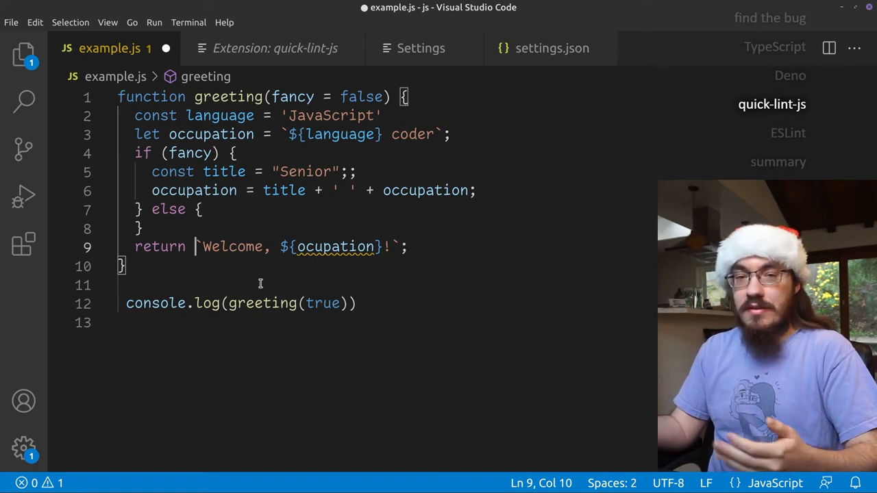
mouse_move(317, 246)
text(c)
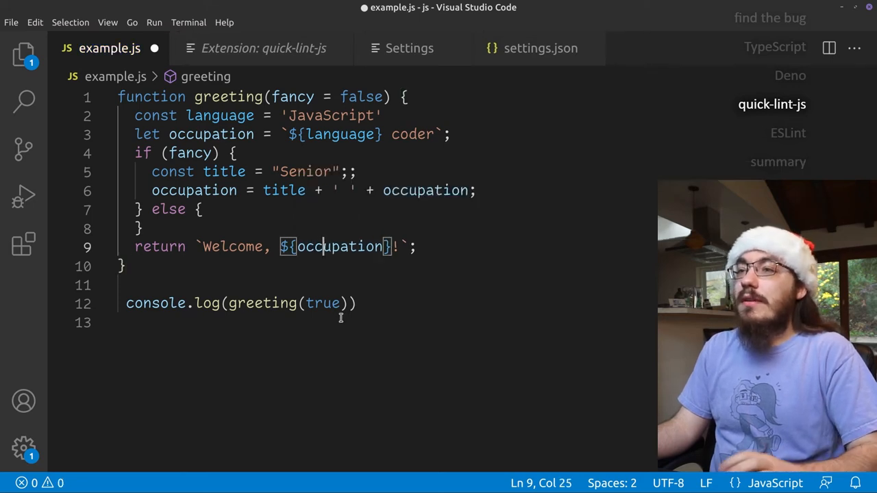
mouse_move(334, 334)
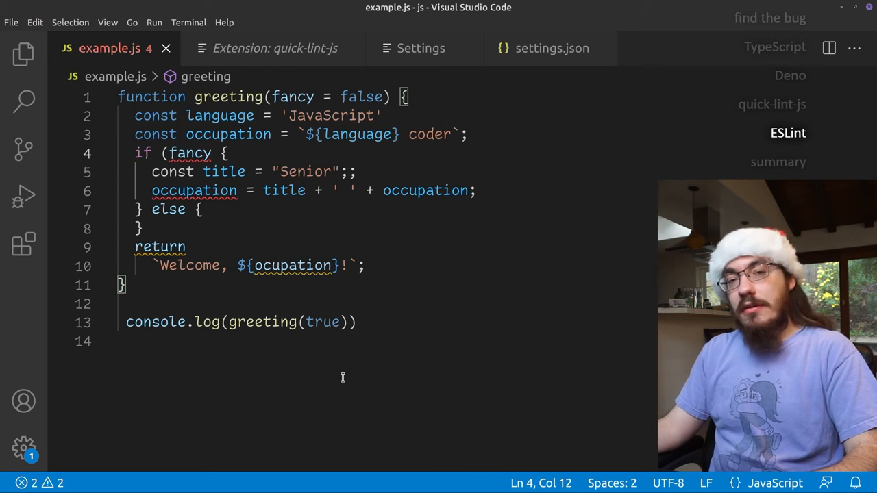
mouse_move(329, 381)
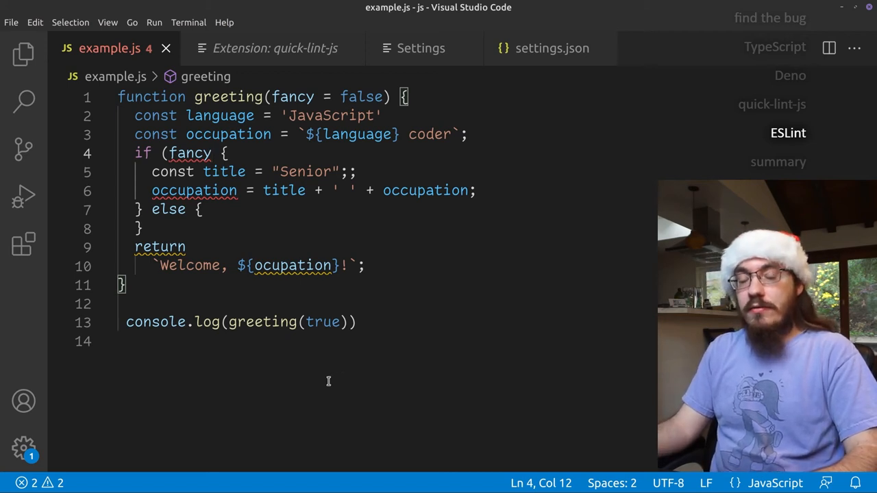
mouse_move(24, 244)
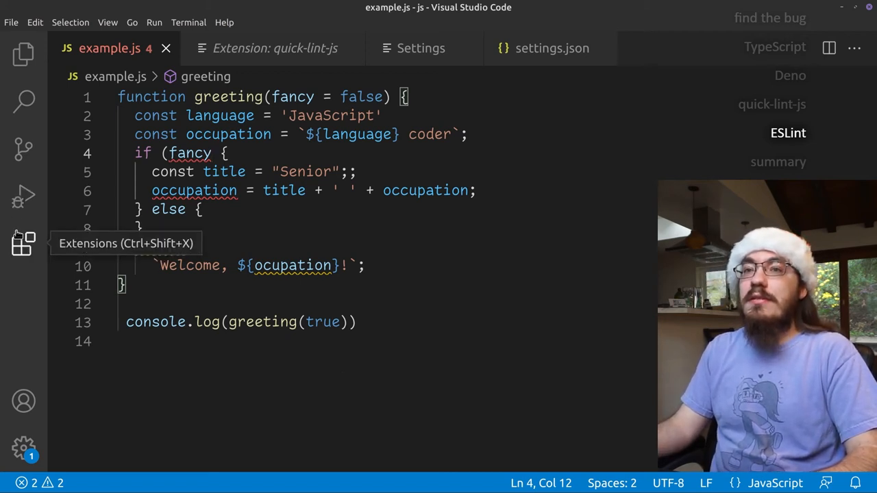
Search the Extensions view for 'eslint' and install ESLint by Microsoft
click(23, 244)
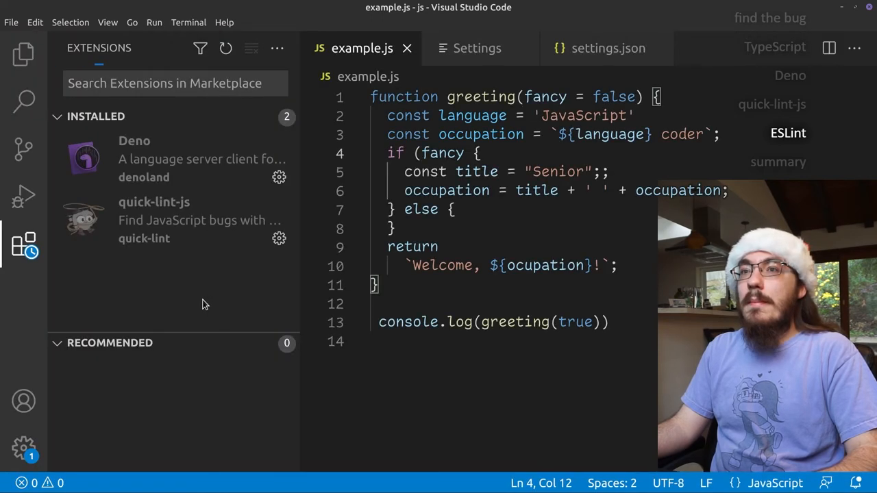
text(eslint)
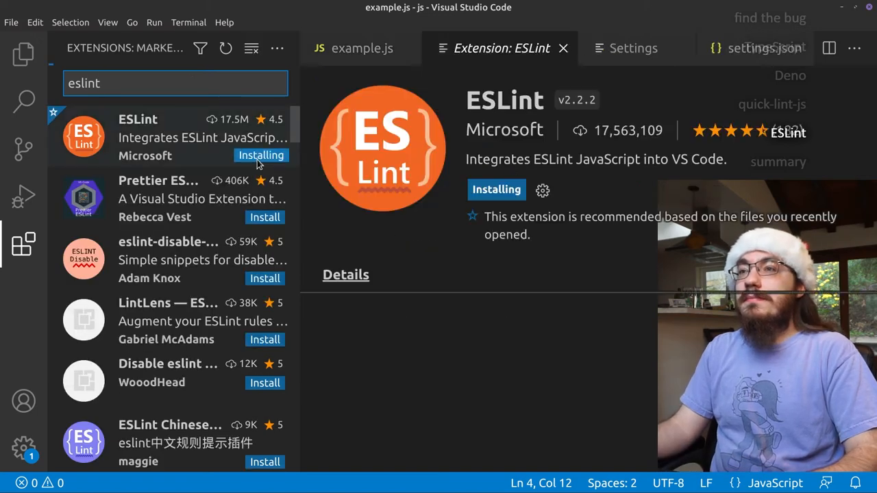
click(22, 244)
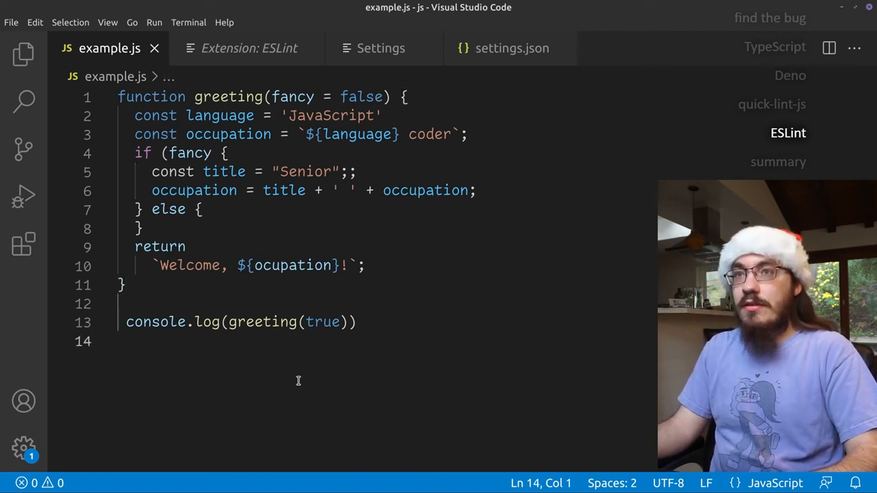
mouse_move(279, 296)
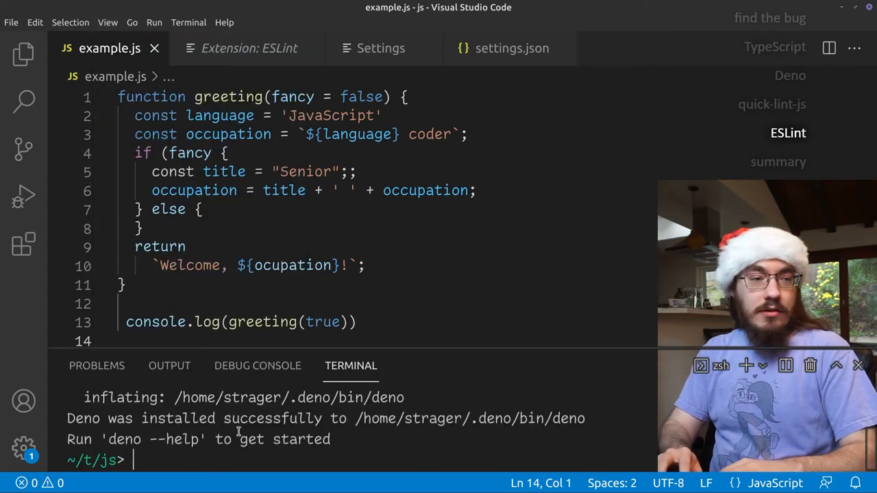
Install eslint as a dev dependency with npm, then run npx eslint --init to start the setup wizard
text(npm install --save-dev esl)
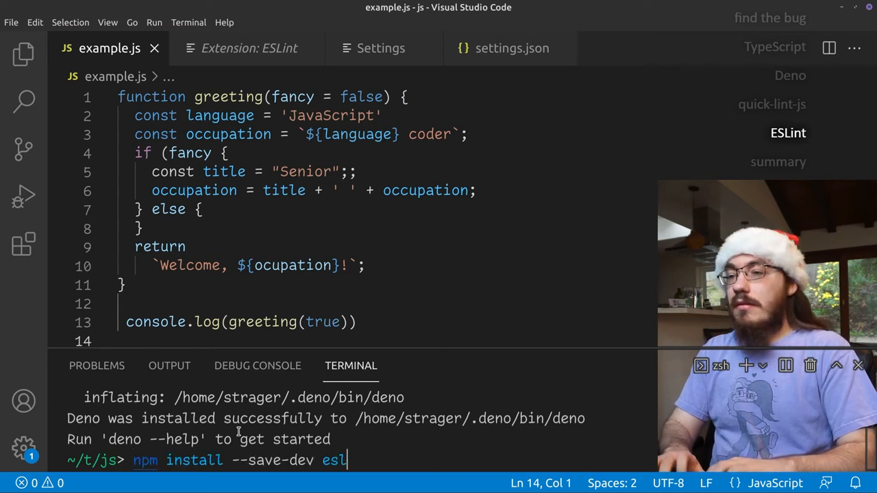
text(int)
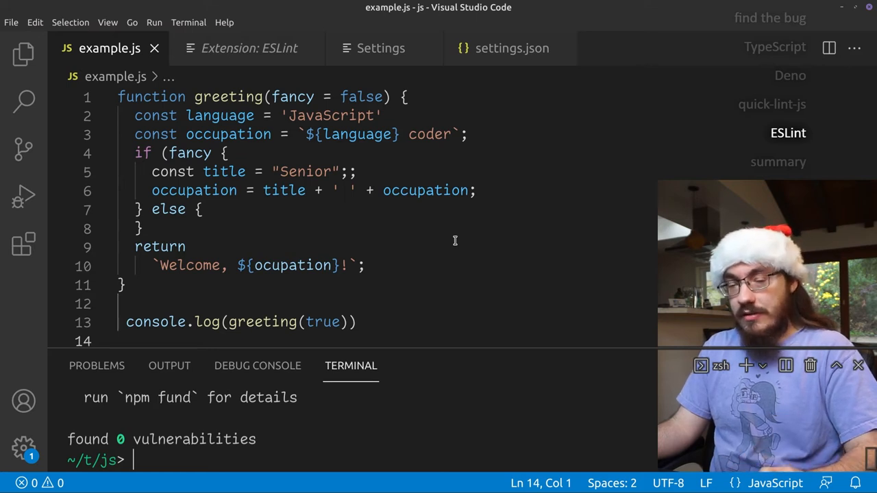
text(npx e)
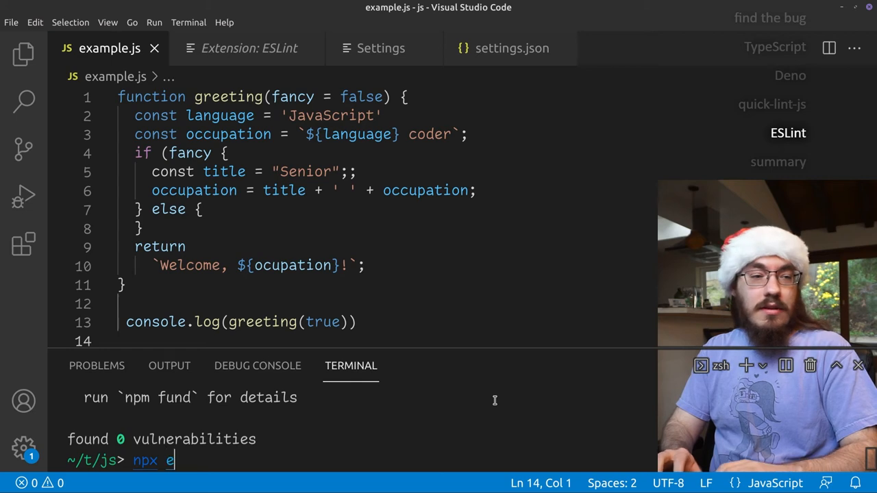
text(slint --init)
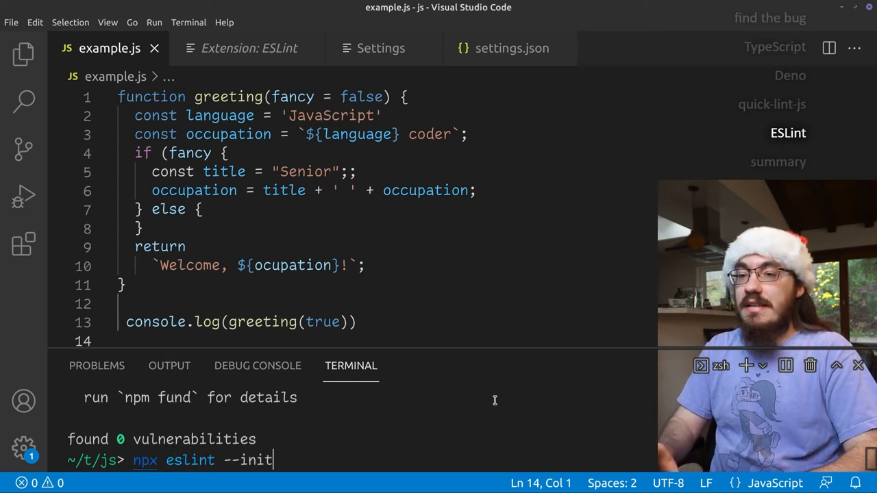
key(enter)
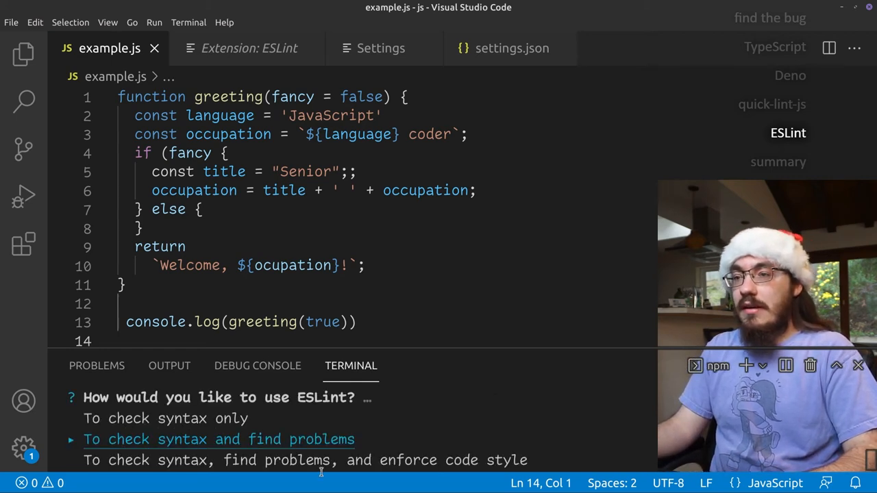
mouse_move(436, 416)
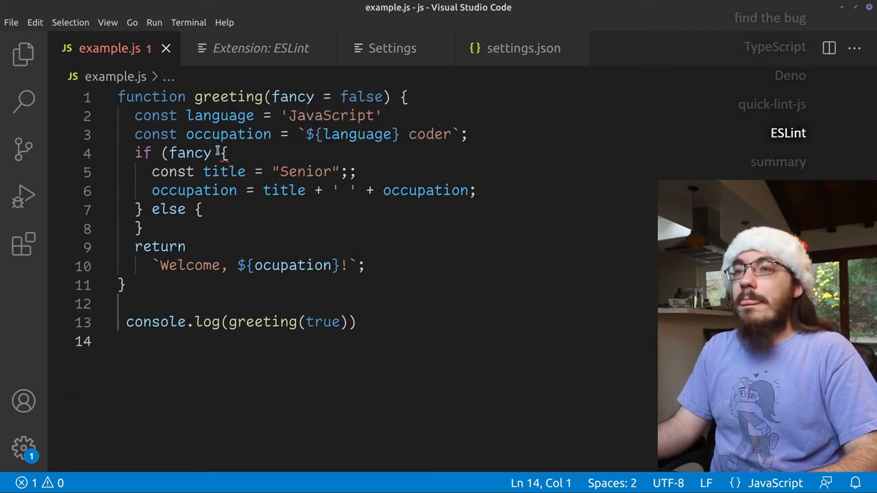
mouse_move(212, 154)
text())
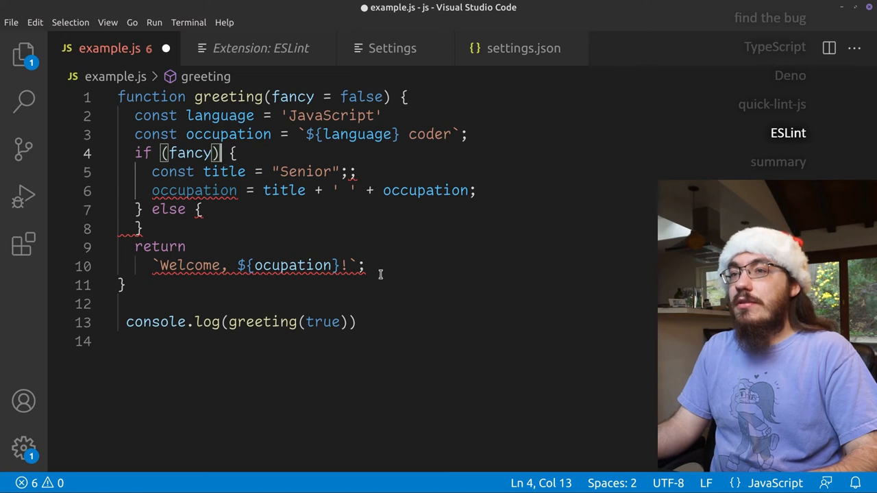
mouse_move(349, 173)
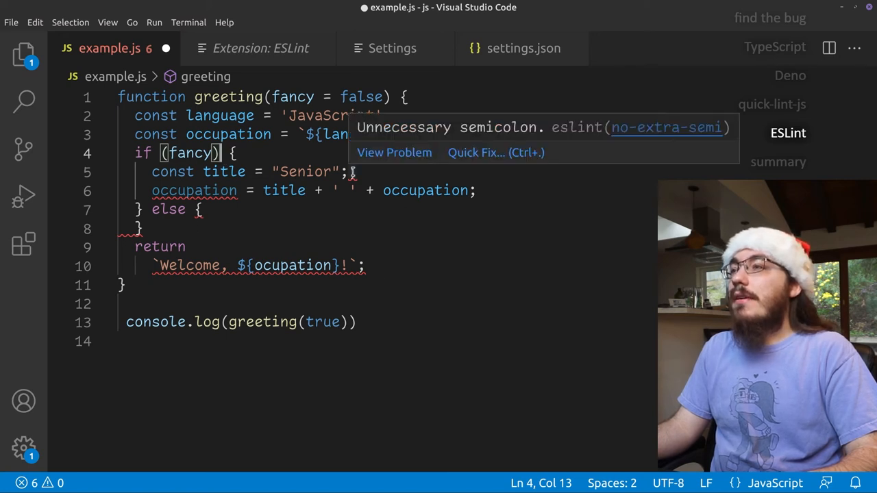
Quick-fix the extra semicolon, change const occupation to let, and remove the empty else block
click(475, 153)
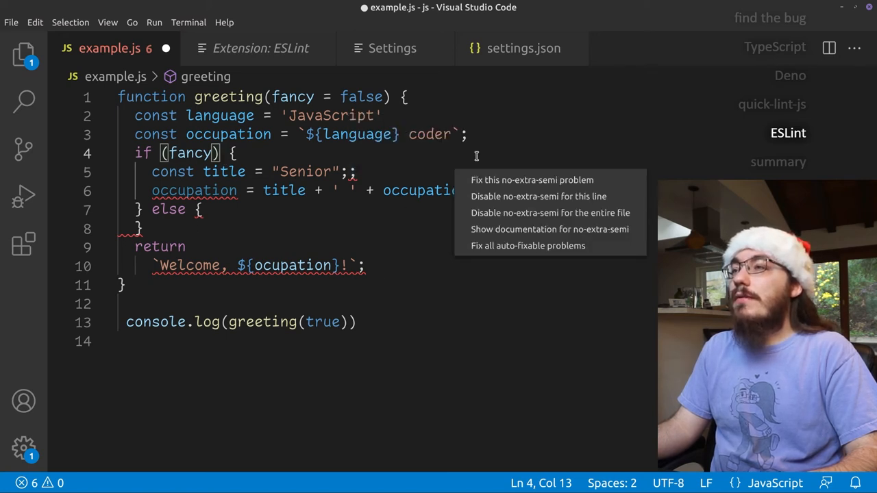
click(531, 180)
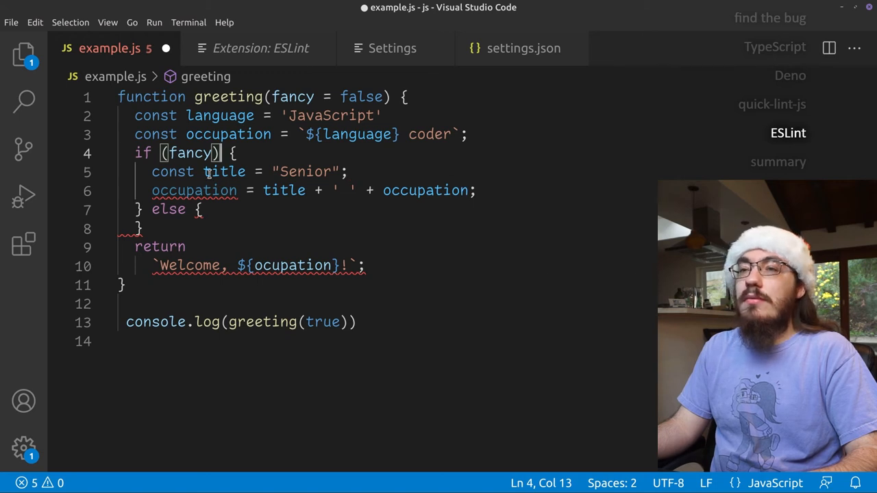
mouse_move(195, 190)
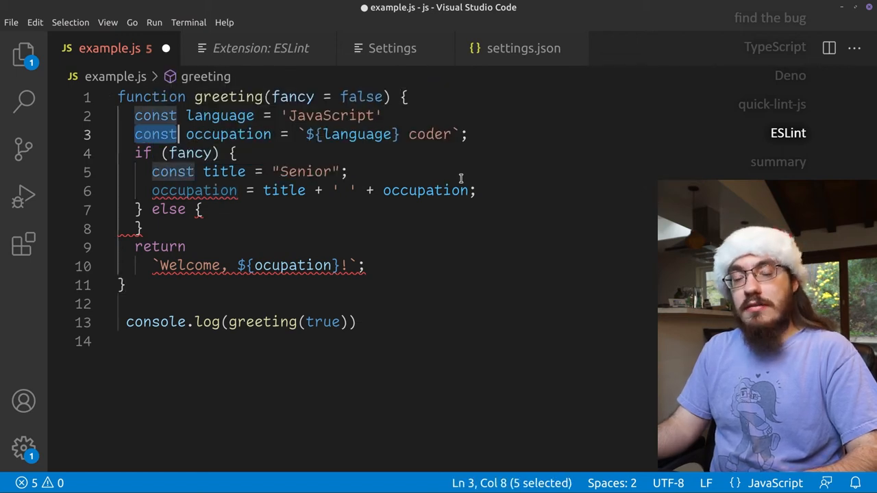
text(let)
click(260, 266)
text(c)
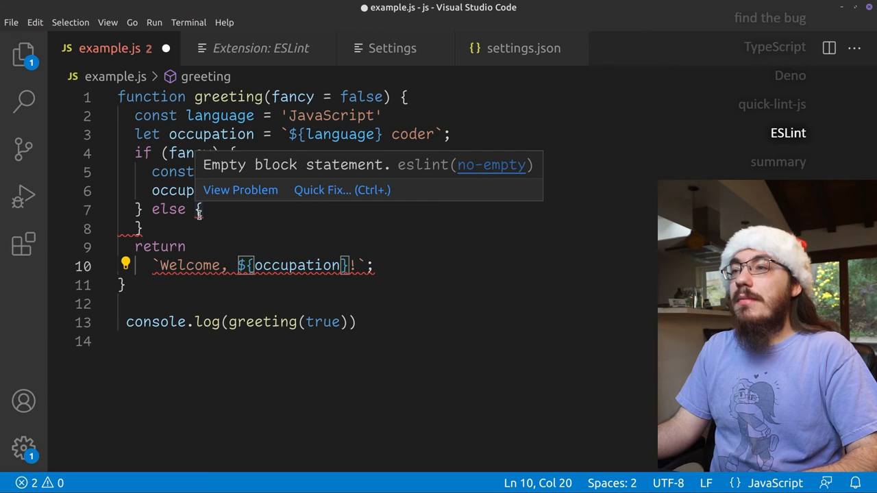
click(321, 190)
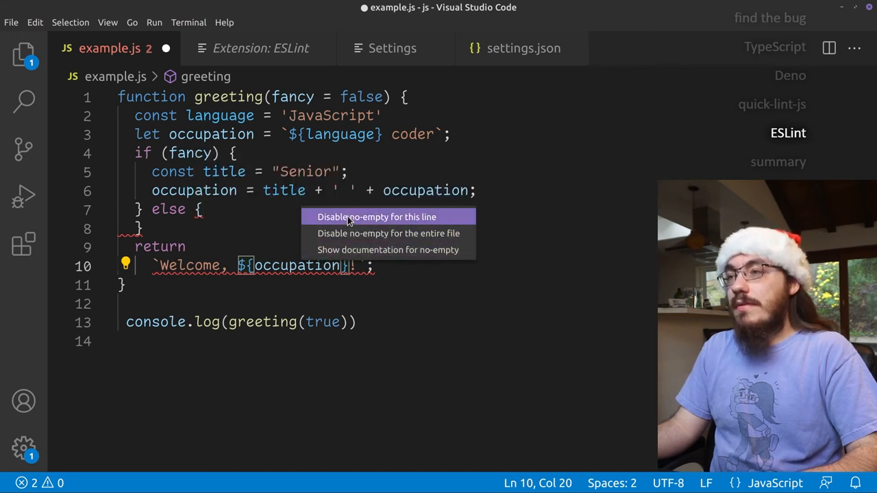
mouse_move(381, 219)
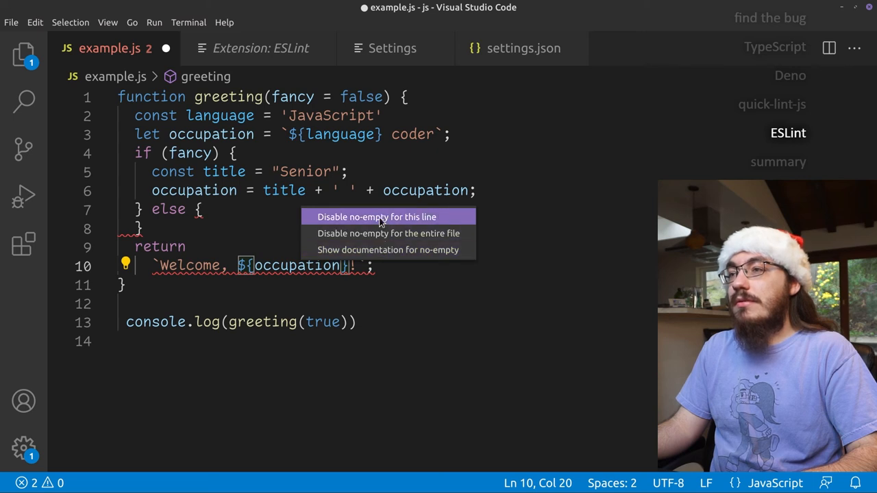
click(375, 217)
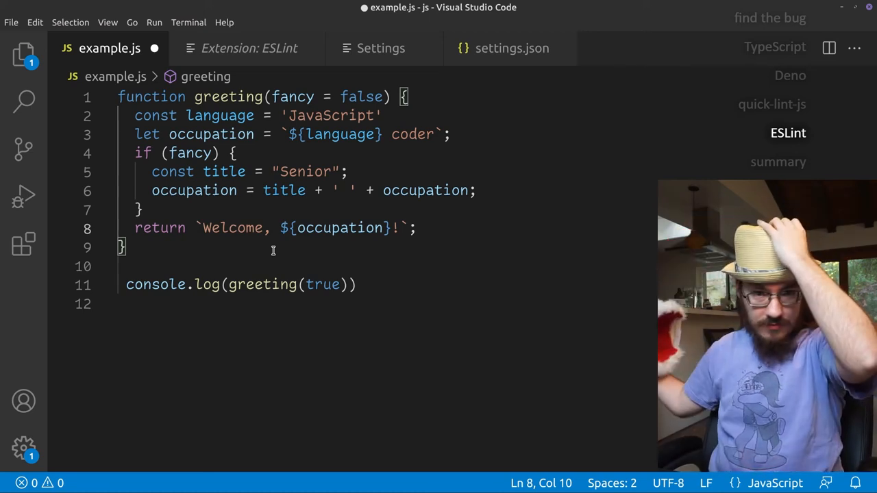
mouse_move(223, 171)
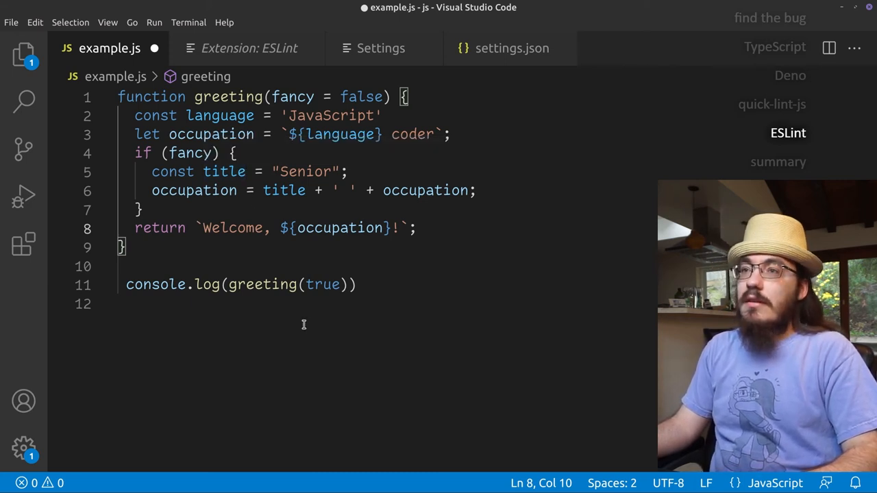
mouse_move(25, 244)
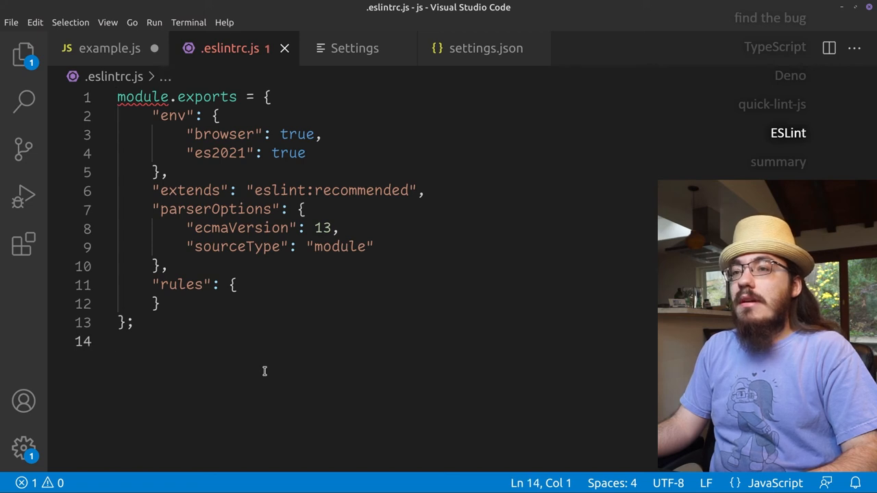
Replace eslint:recommended with airbnb-base in the .eslintrc.js extends value and return to example.js
double_click(281, 191)
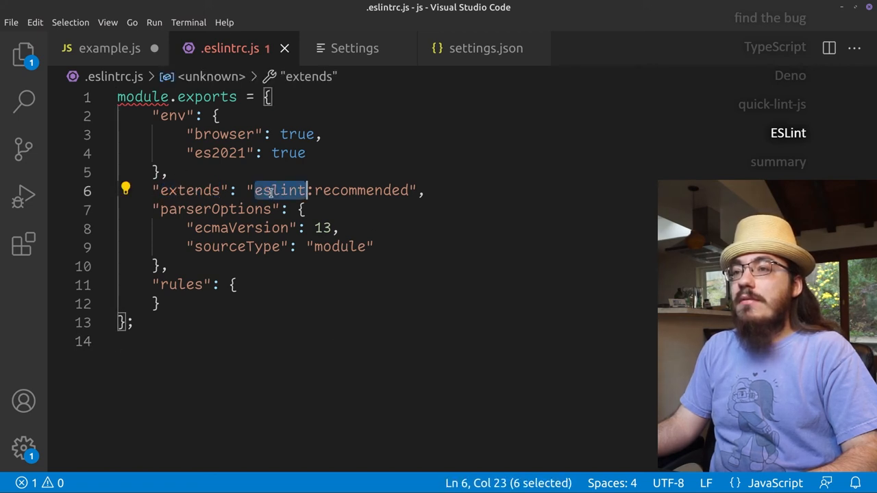
text(airbnb-base",)
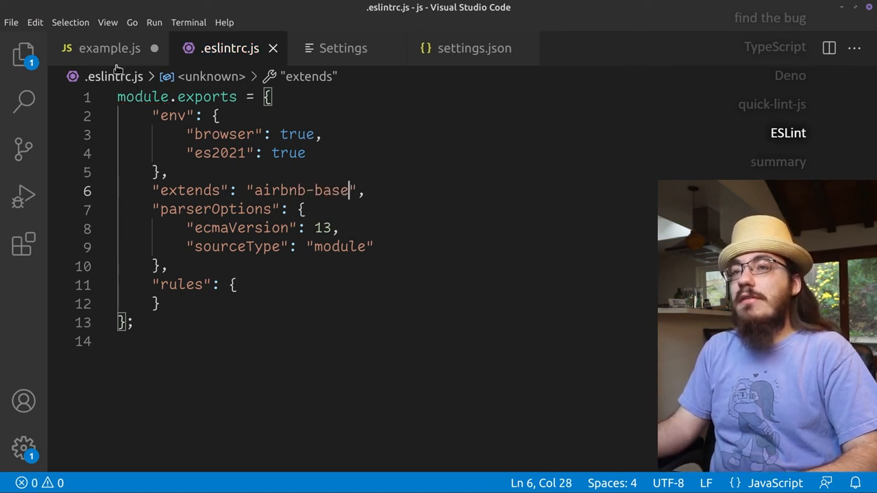
click(109, 48)
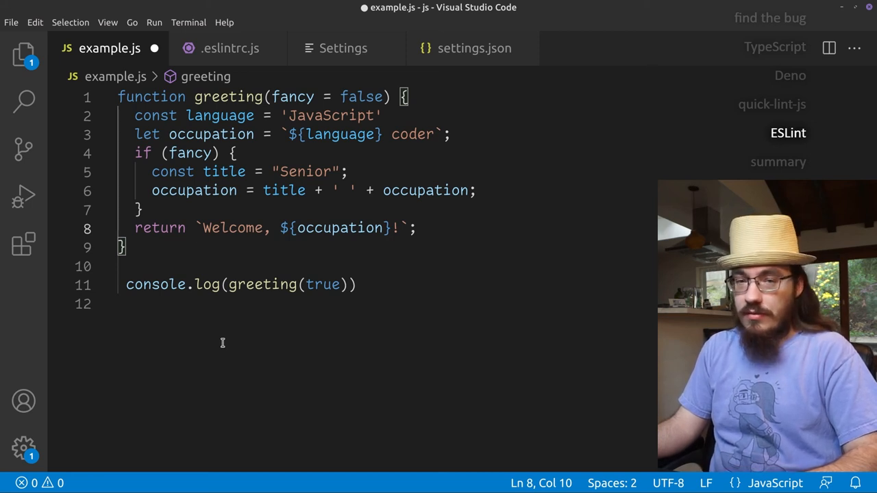
Show the terminal and run npm install --save-dev eslint-config-airbnb-base
click(107, 22)
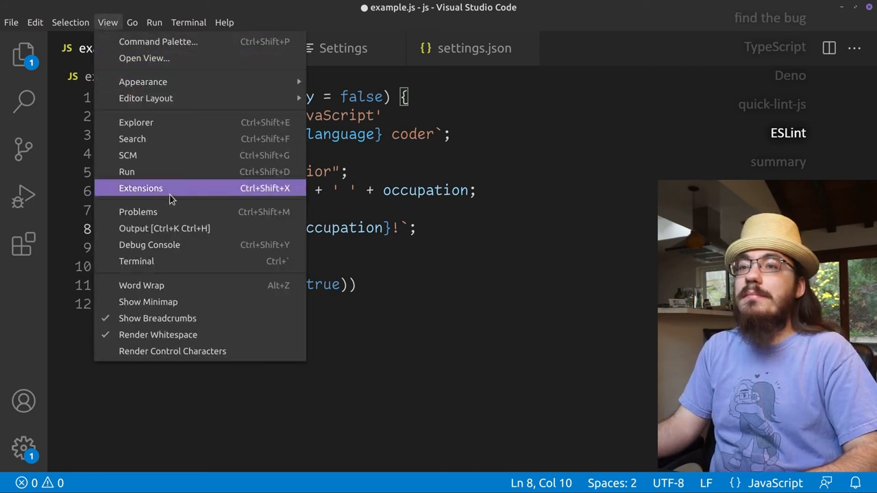
click(136, 261)
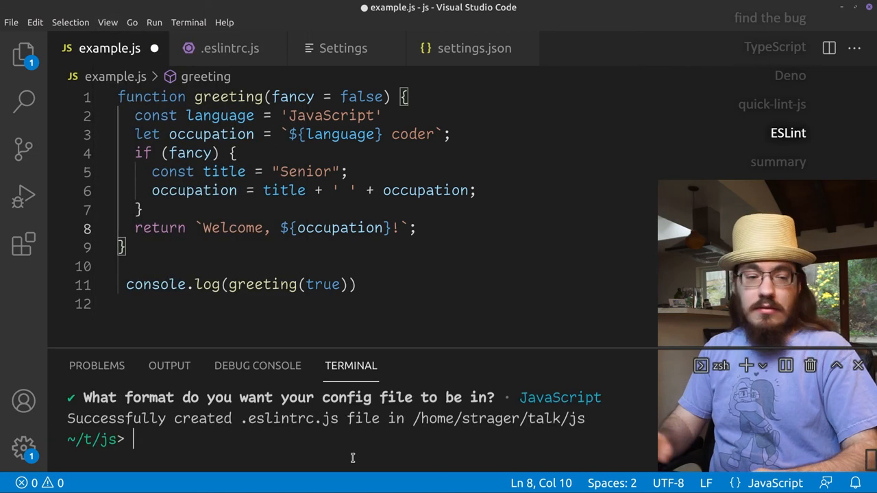
text(npm install --save-dev eslint-config-a)
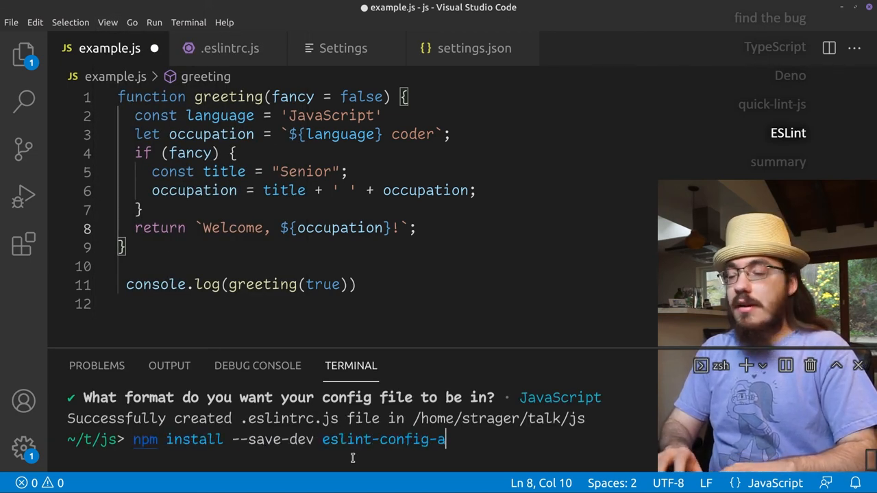
text(irbnb-base)
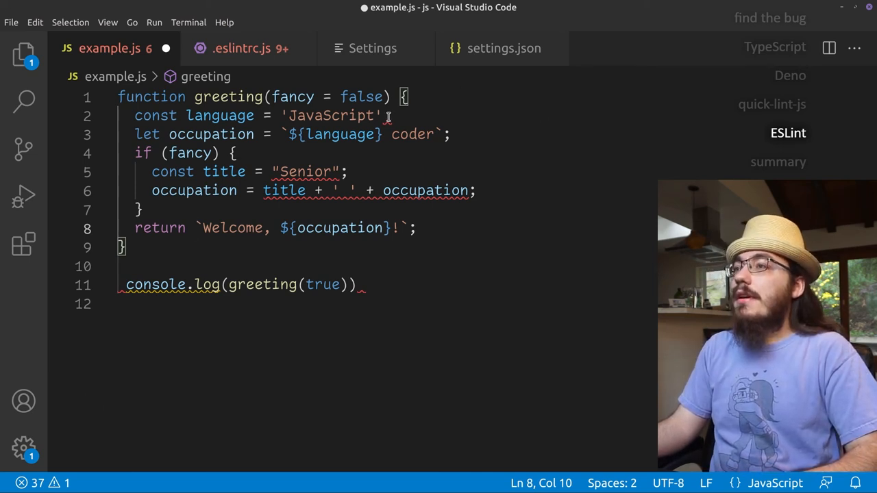
mouse_move(387, 115)
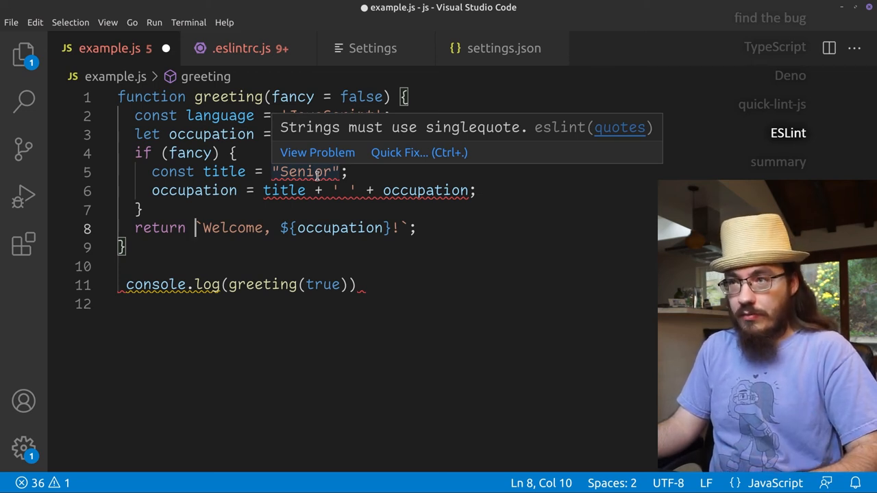
Quick-fix the double-quoted string to single quotes and inspect the console.log warning
click(399, 152)
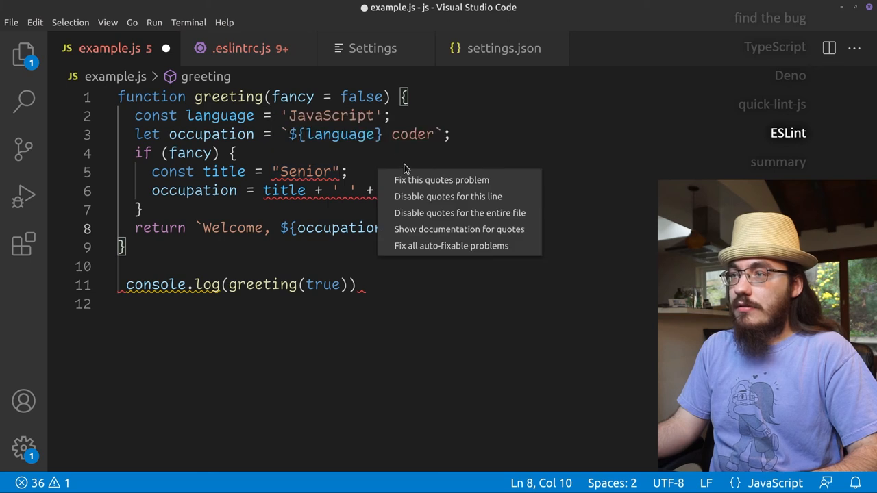
click(442, 179)
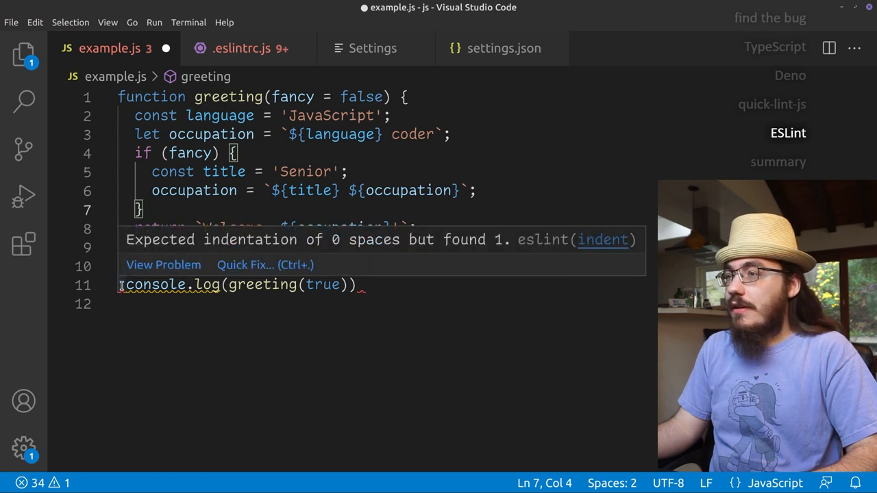
click(244, 266)
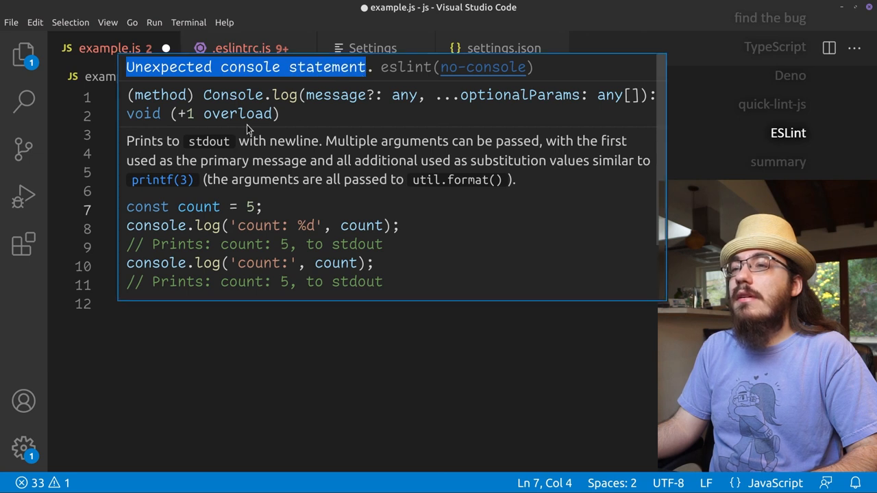
mouse_move(299, 172)
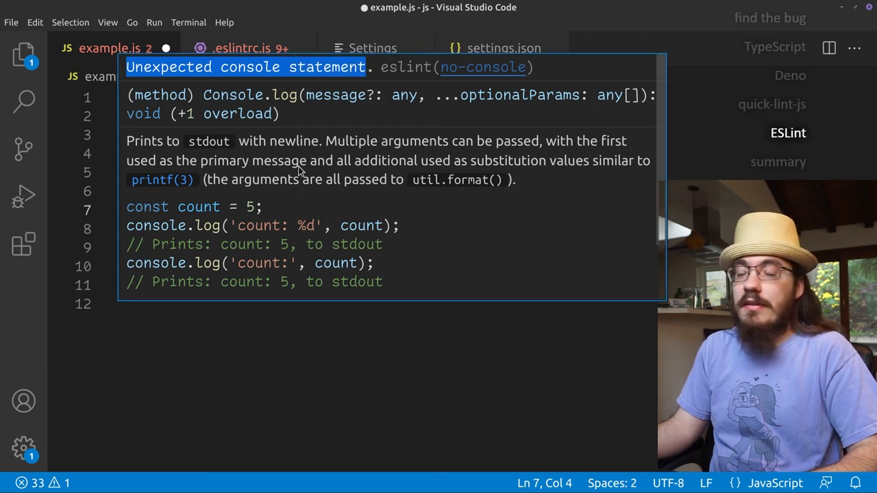